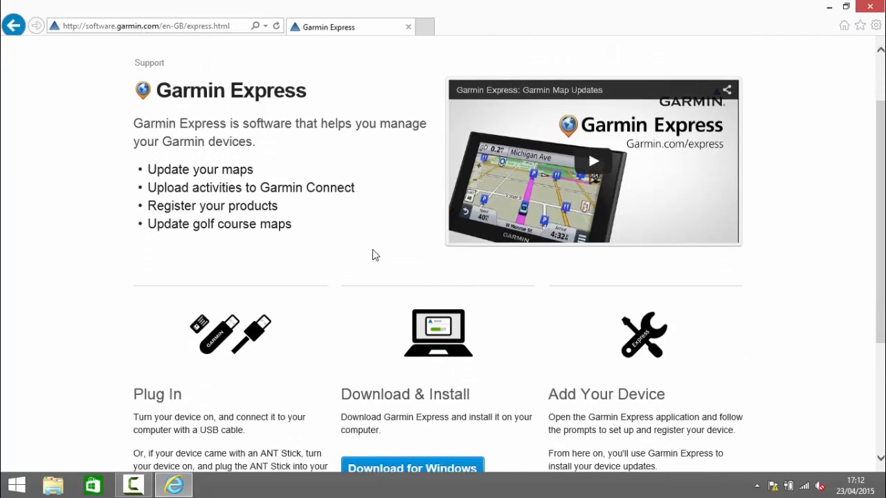
Scroll the Garmin Express support page until Download for Windows is visible.
scroll(down, 3)
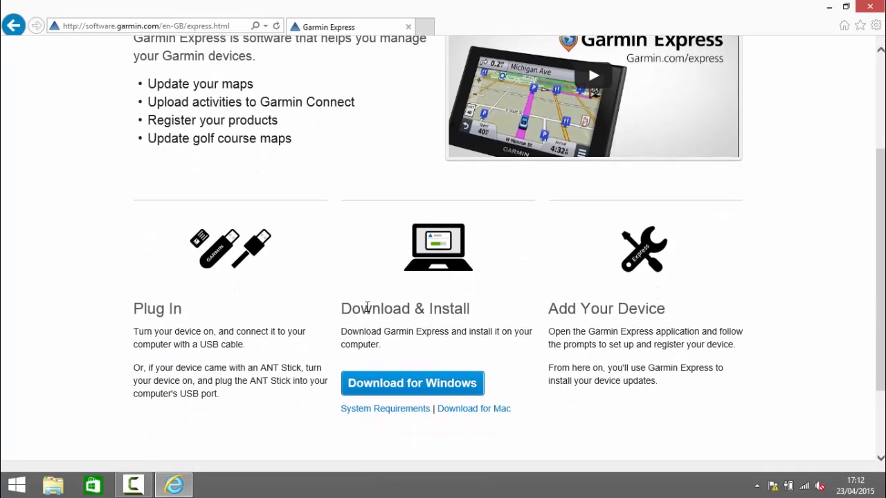
scroll(down, 3)
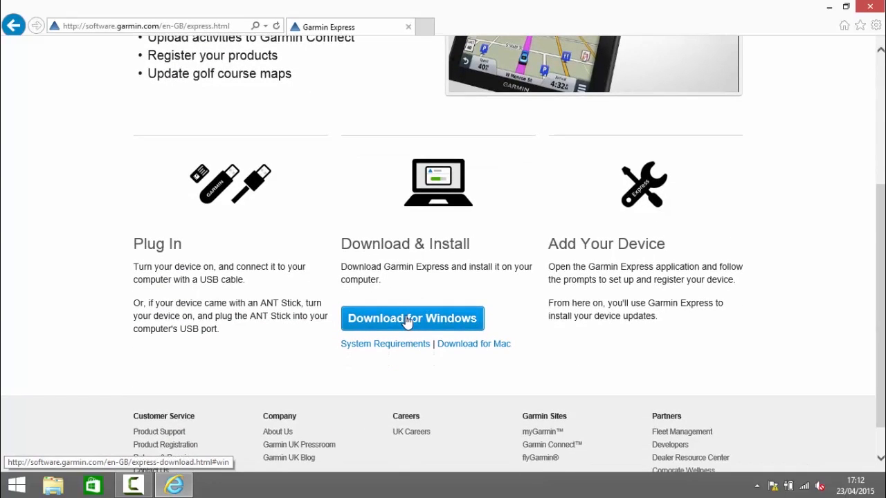
mouse_move(449, 346)
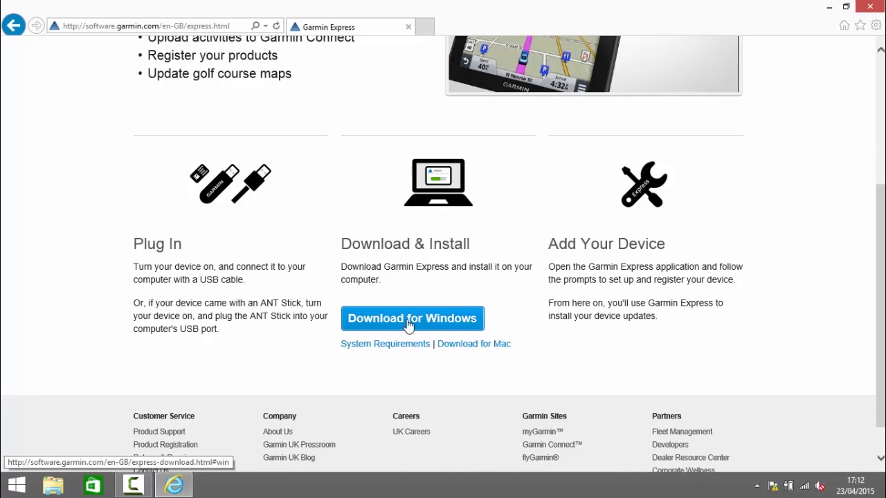
Download the Garmin Express Windows installer, restarting the download once, and run it.
click(412, 318)
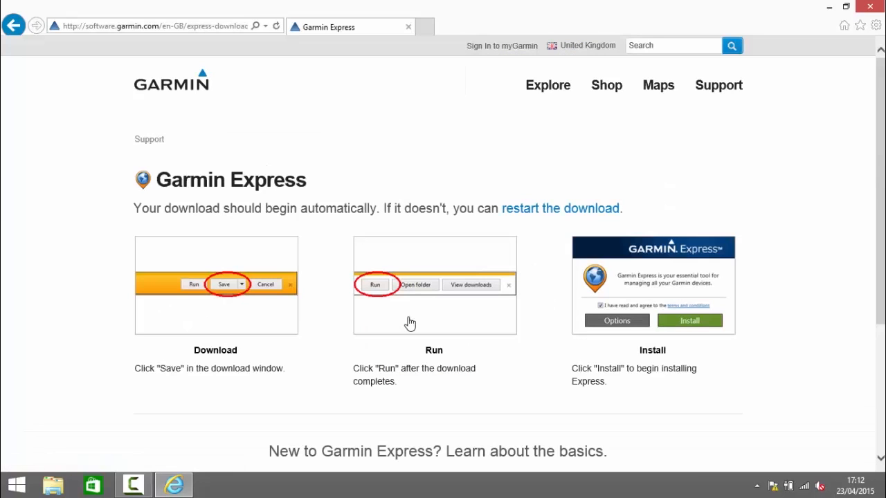
mouse_move(411, 272)
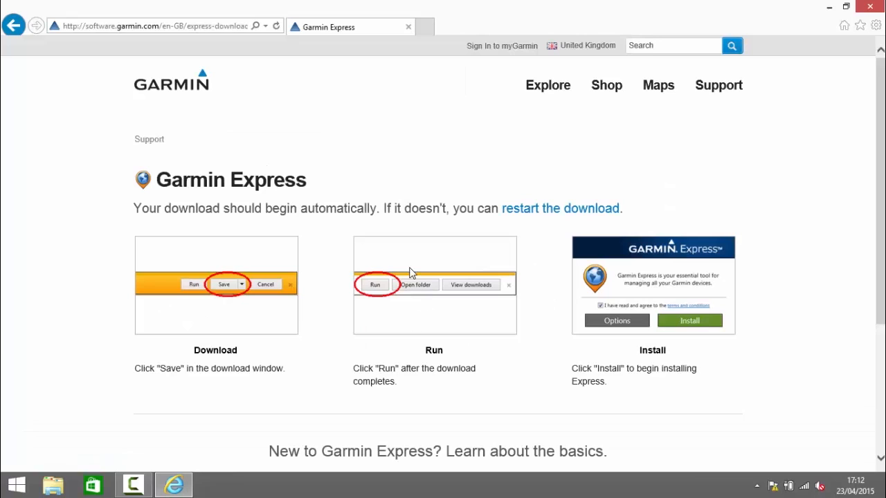
mouse_move(323, 267)
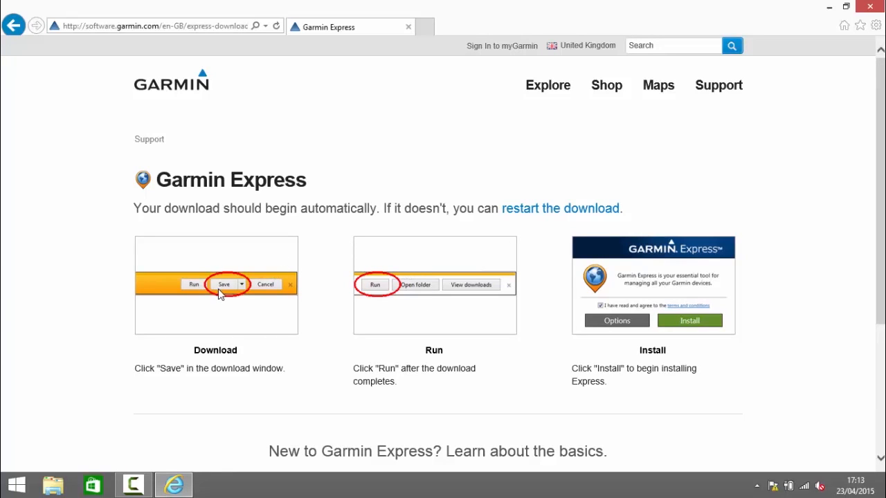
mouse_move(385, 294)
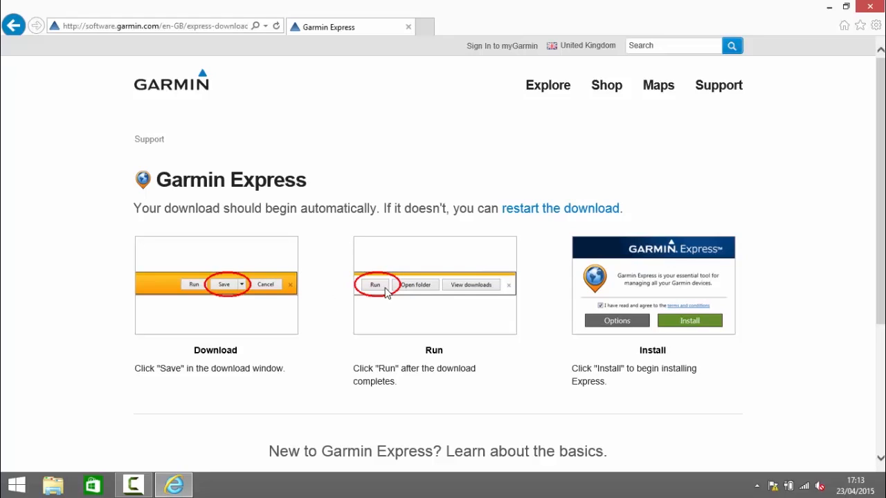
mouse_move(667, 232)
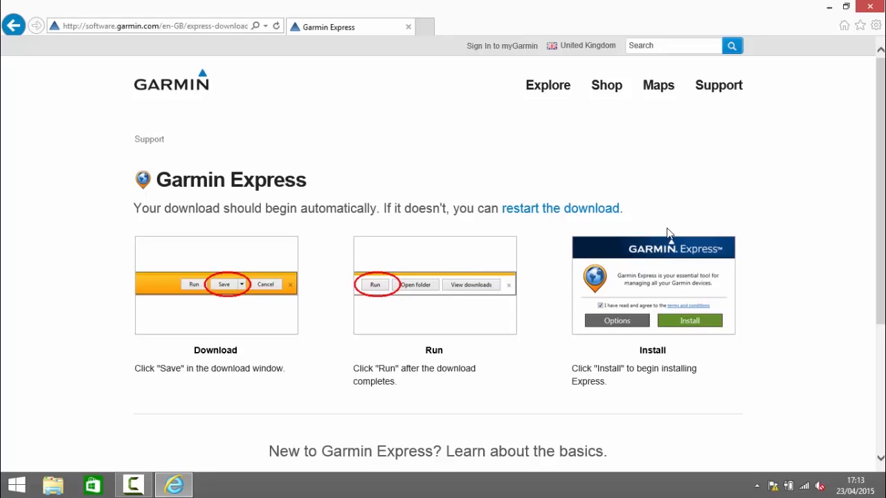
mouse_move(582, 219)
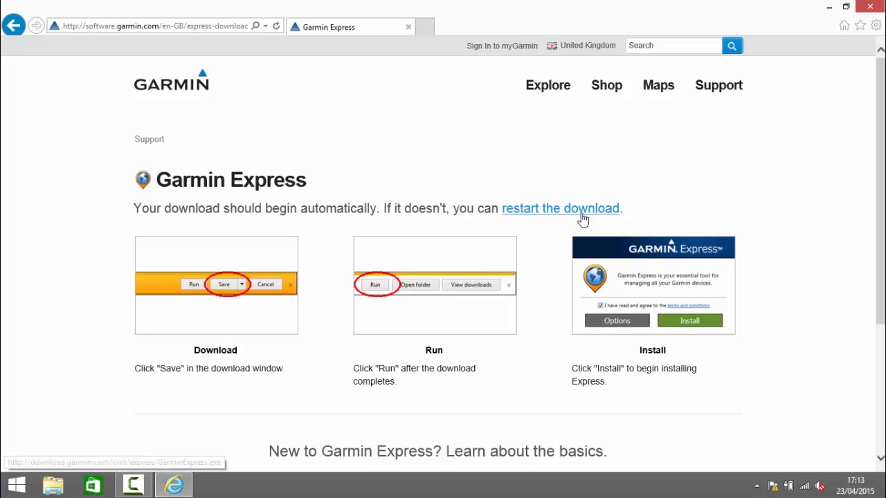
click(561, 207)
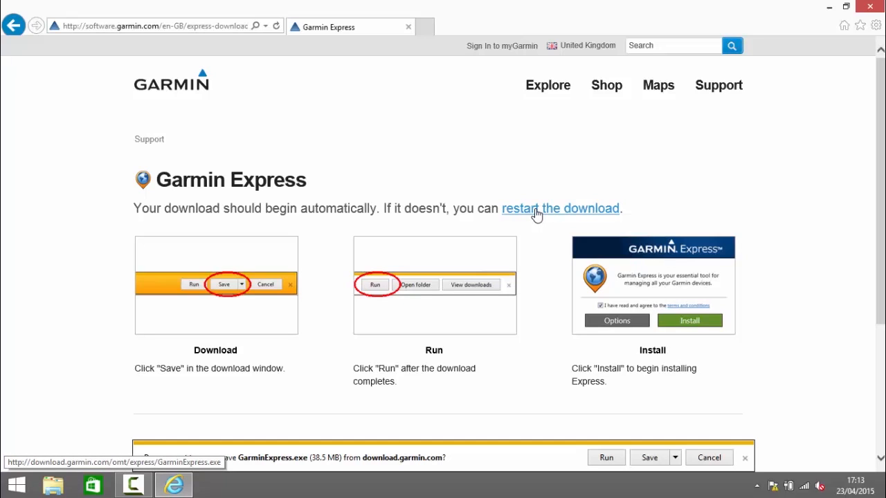
click(649, 456)
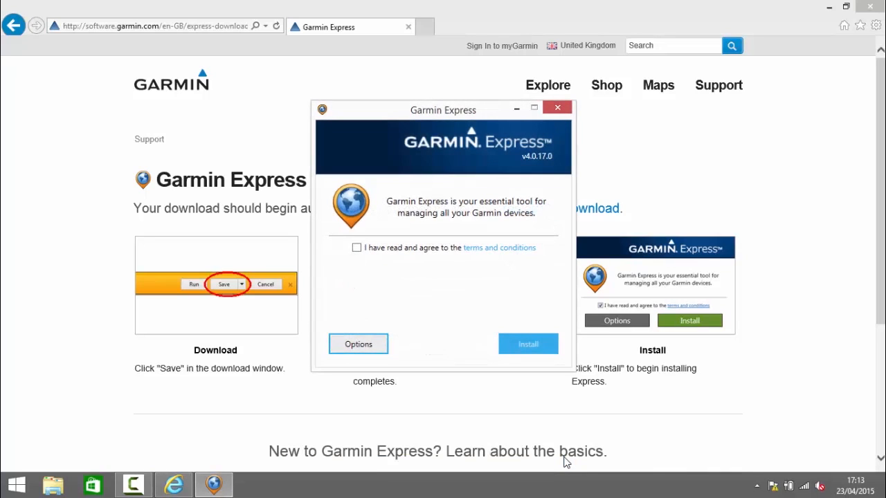
mouse_move(409, 143)
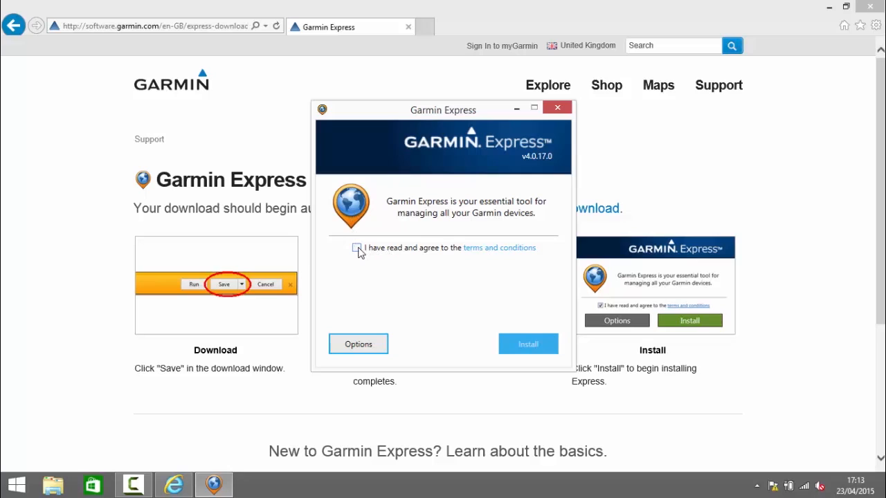
Review install options, agree to the terms, install Garmin Express and launch it.
click(358, 343)
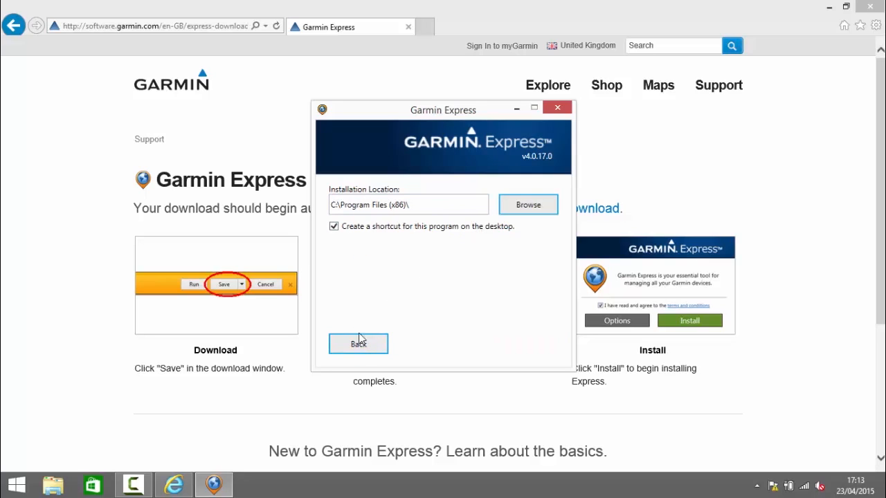
click(357, 343)
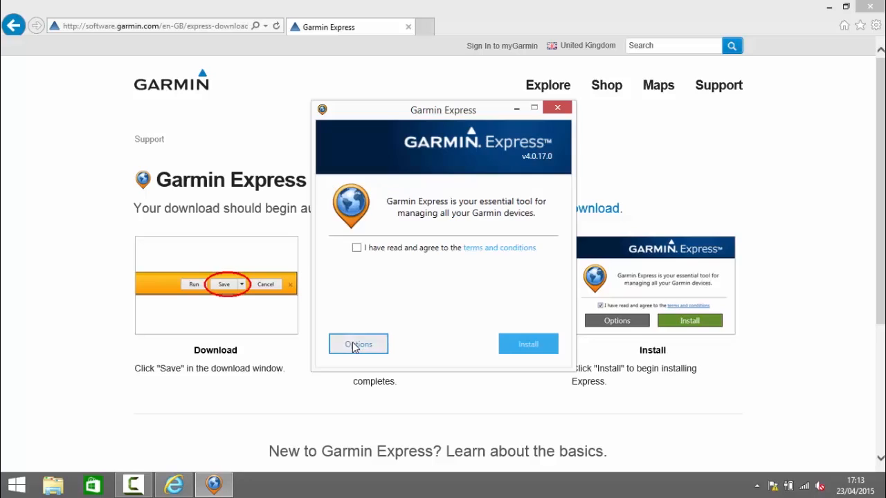
click(357, 248)
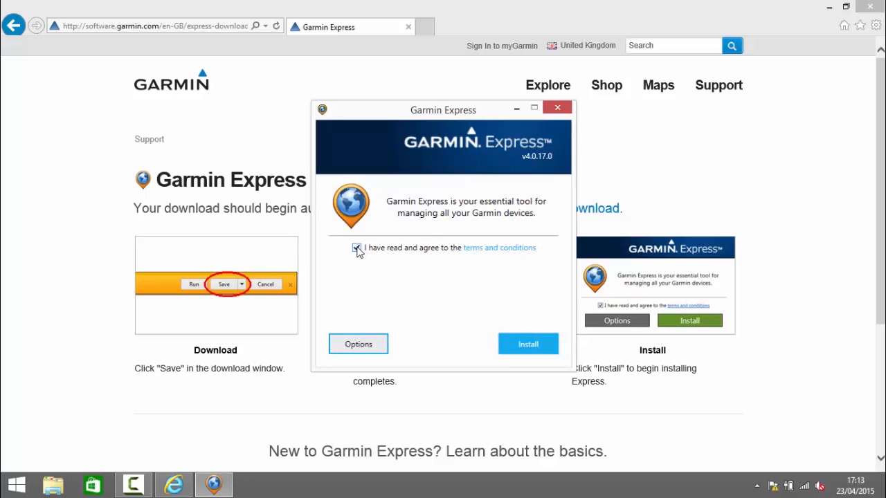
click(529, 343)
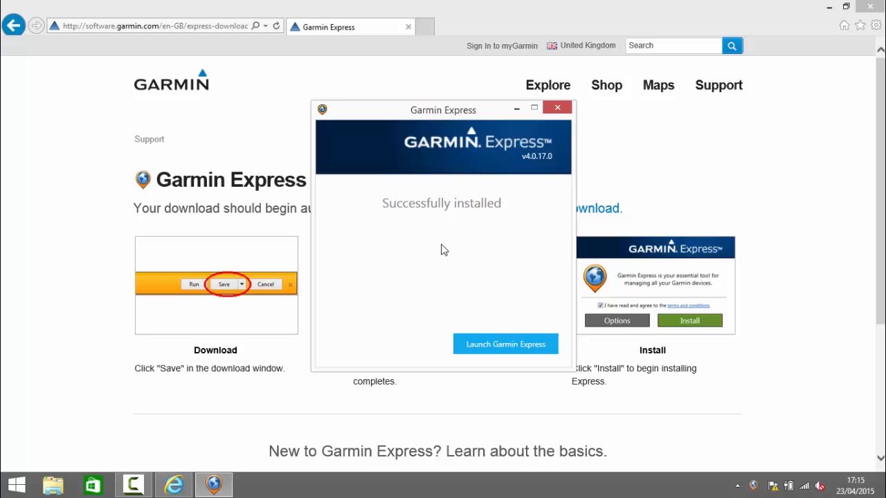
mouse_move(501, 344)
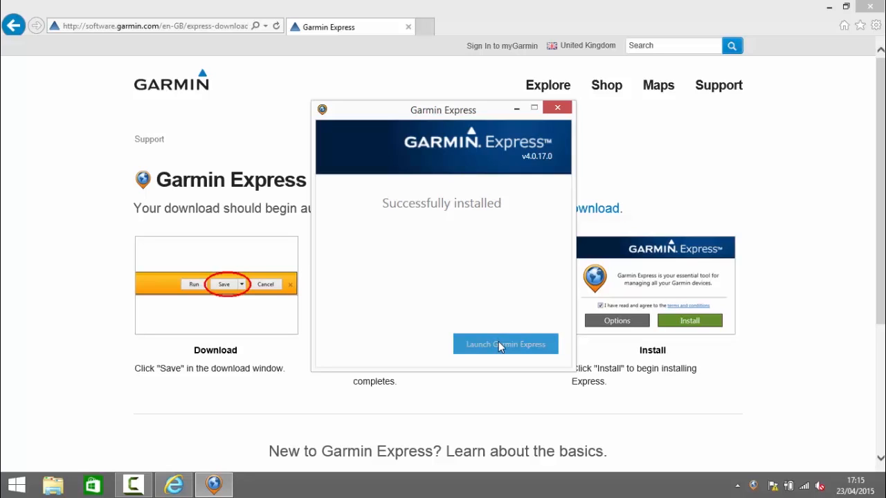
mouse_move(750, 488)
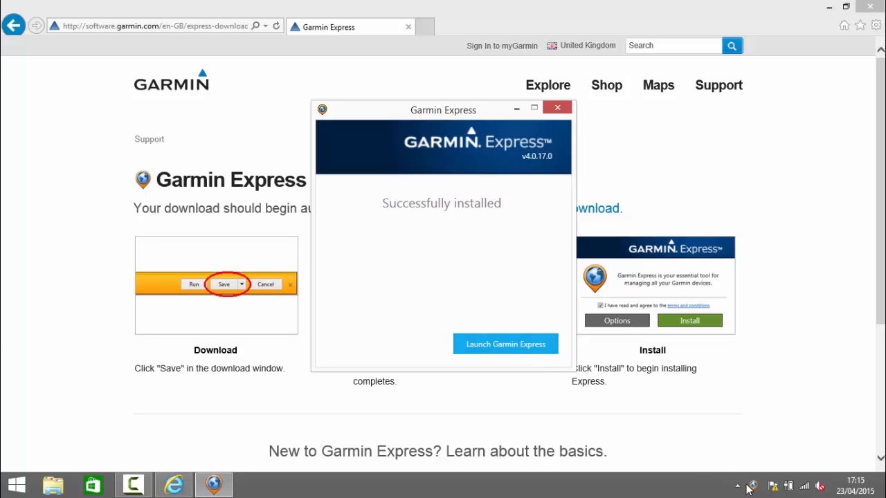
mouse_move(514, 344)
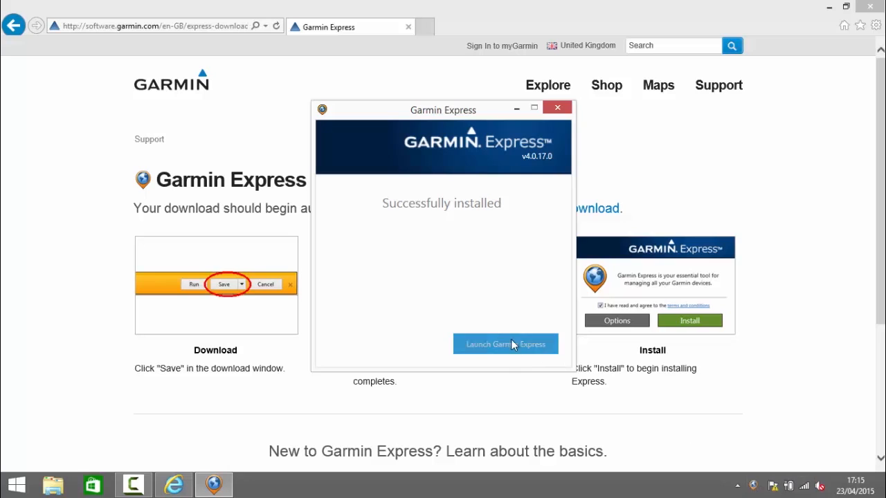
click(505, 343)
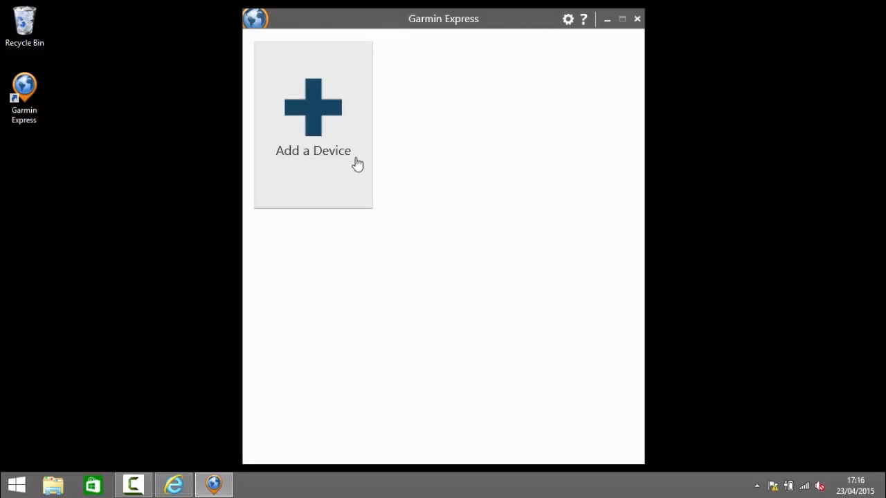
Add a device and confirm the detected zūmo 590.
click(312, 125)
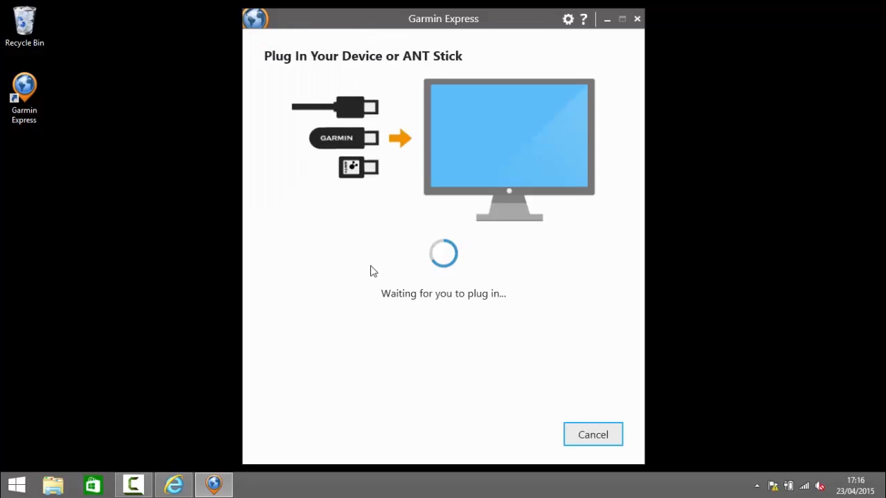
mouse_move(360, 281)
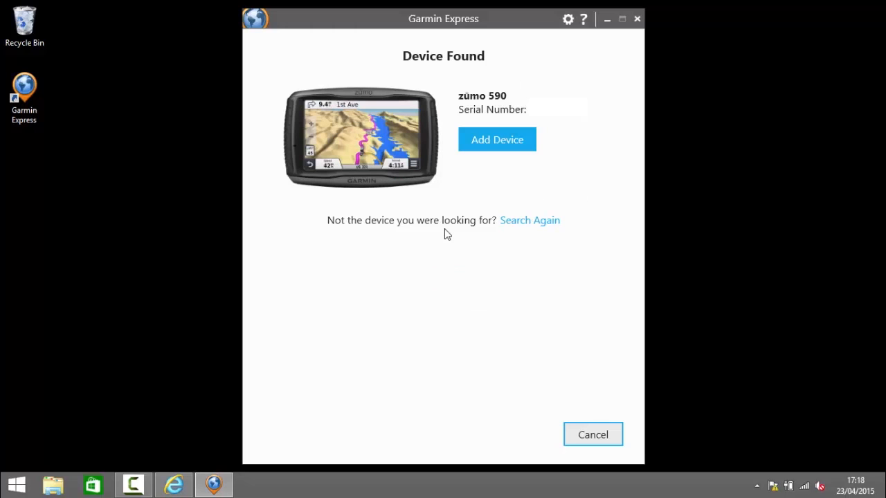
mouse_move(490, 158)
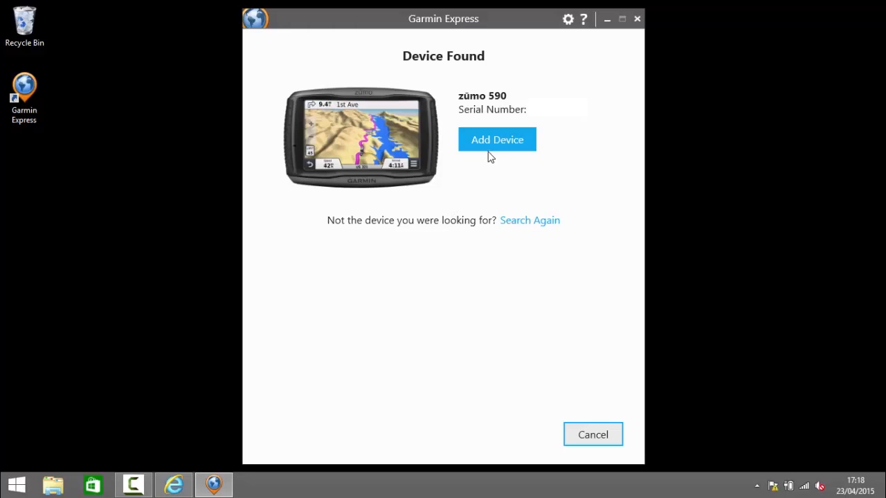
click(497, 139)
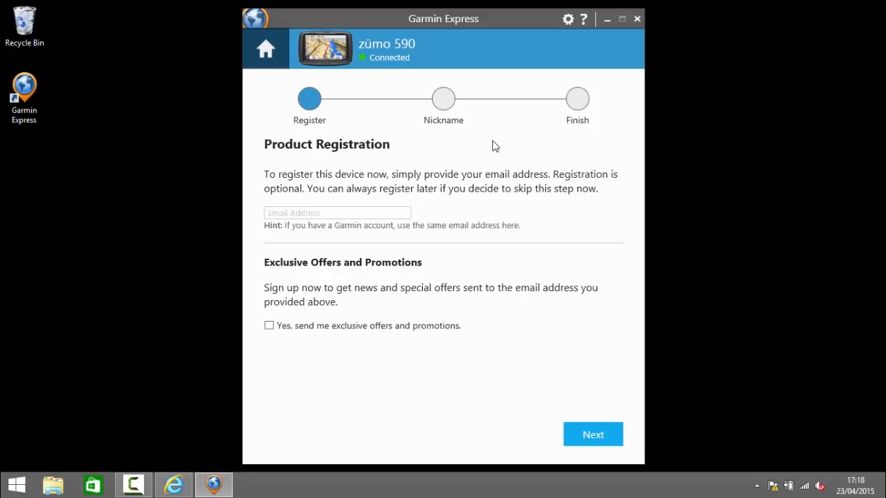
Skip registration, keep the default nickname, choose Yes for anonymous data collection and finish setup.
click(593, 435)
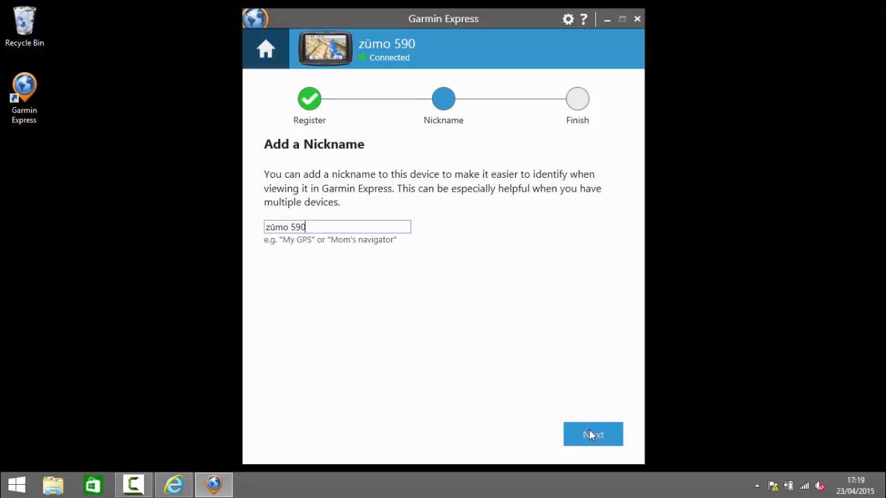
click(592, 434)
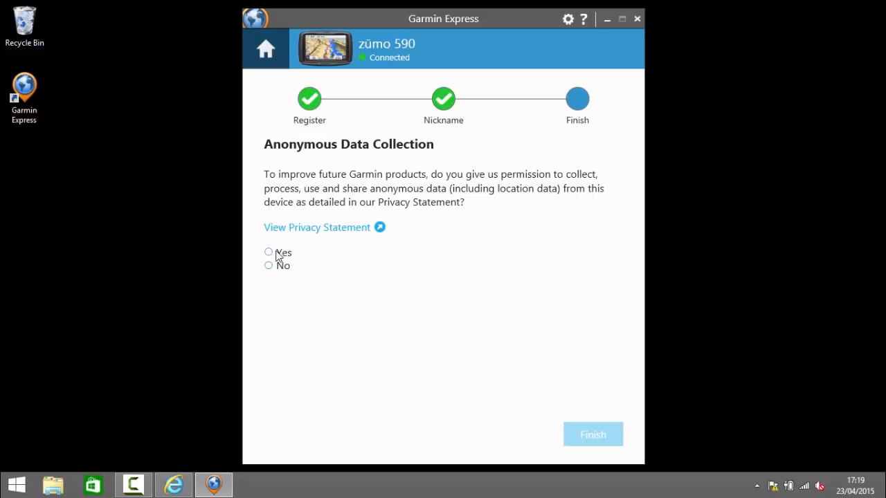
click(268, 252)
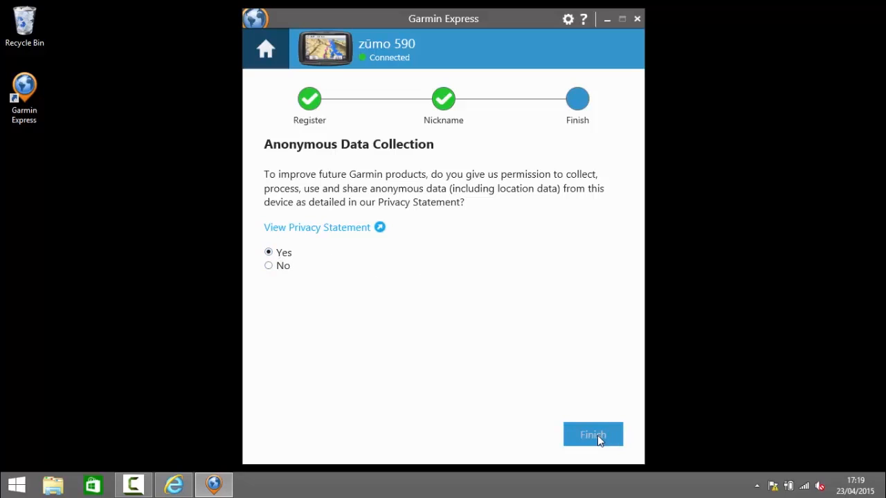
click(592, 435)
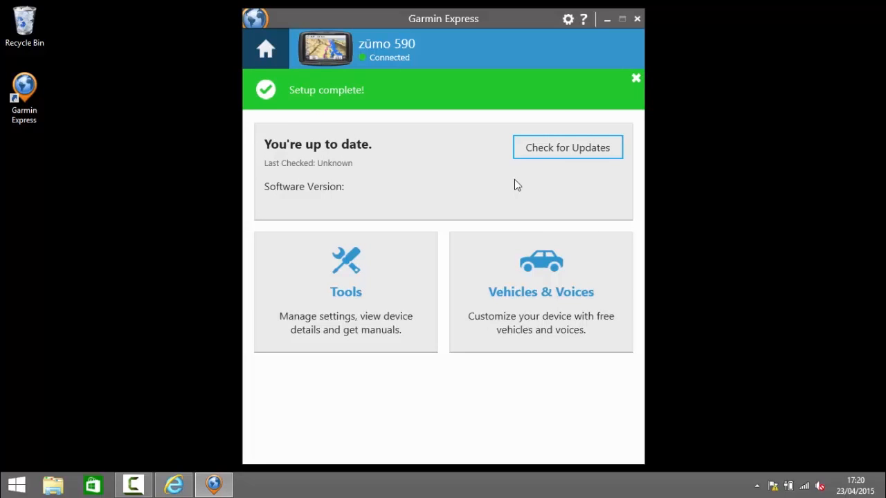
click(567, 147)
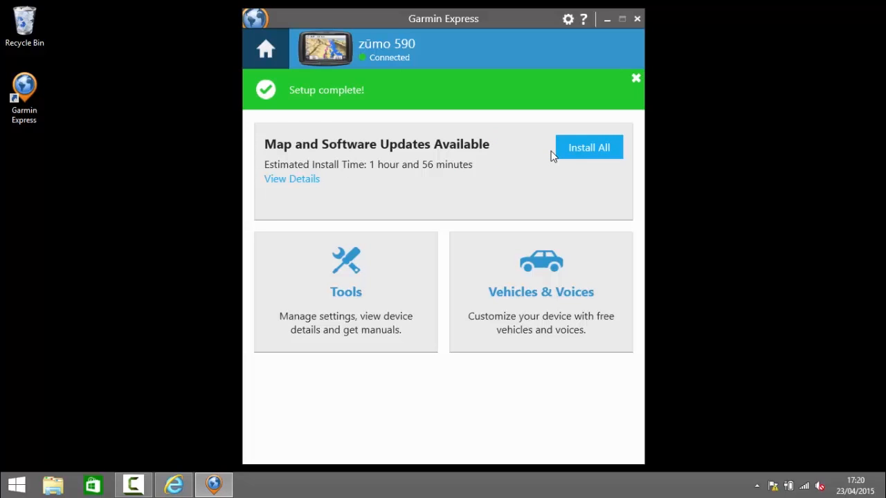
mouse_move(497, 191)
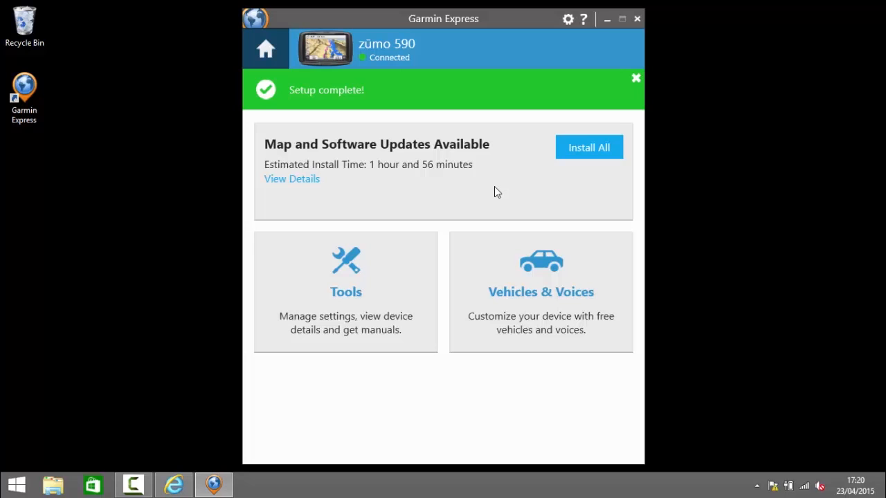
mouse_move(415, 180)
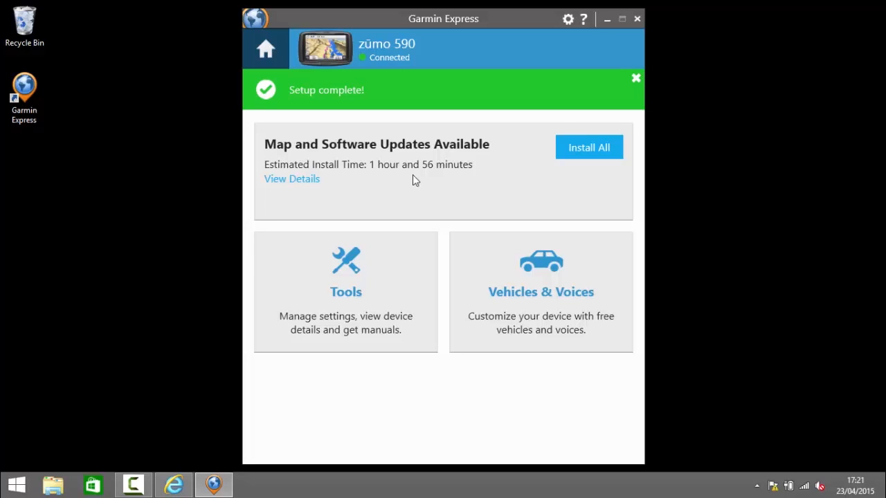
click(291, 179)
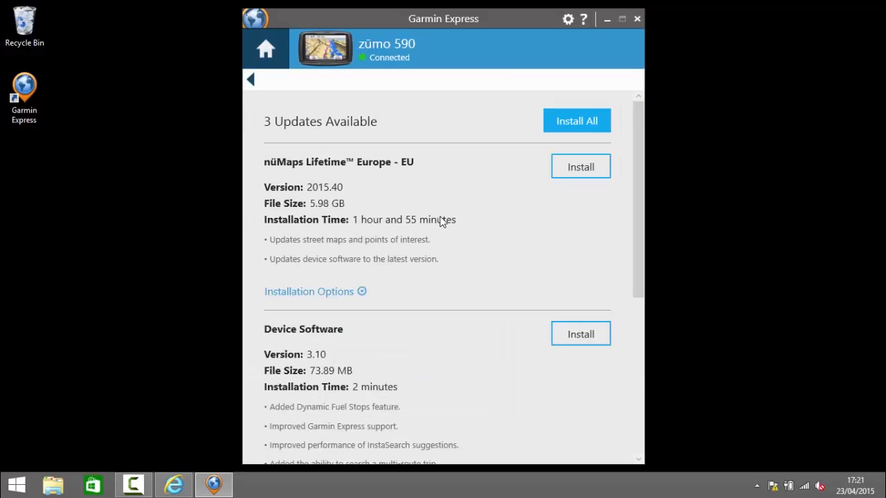
mouse_move(438, 237)
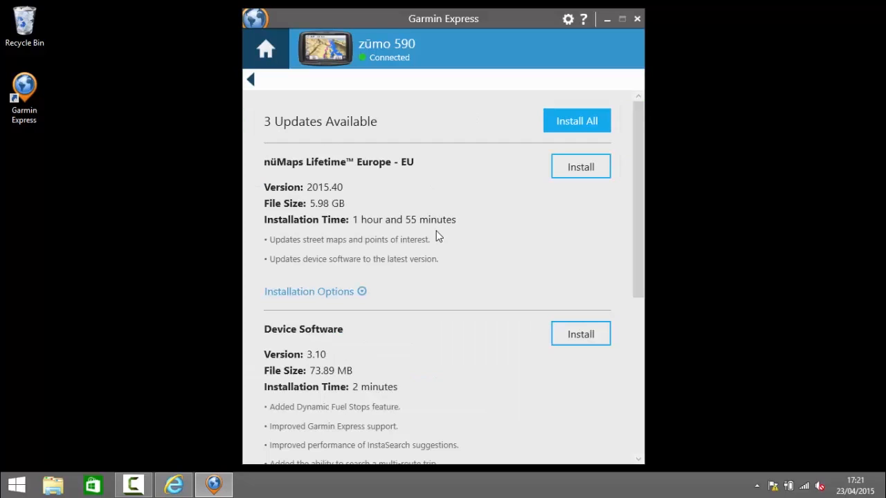
mouse_move(432, 261)
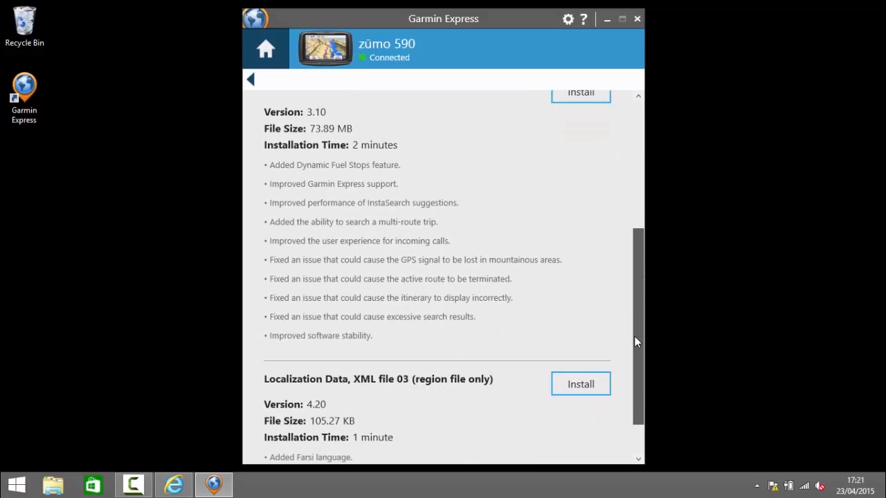
scroll(down, 3)
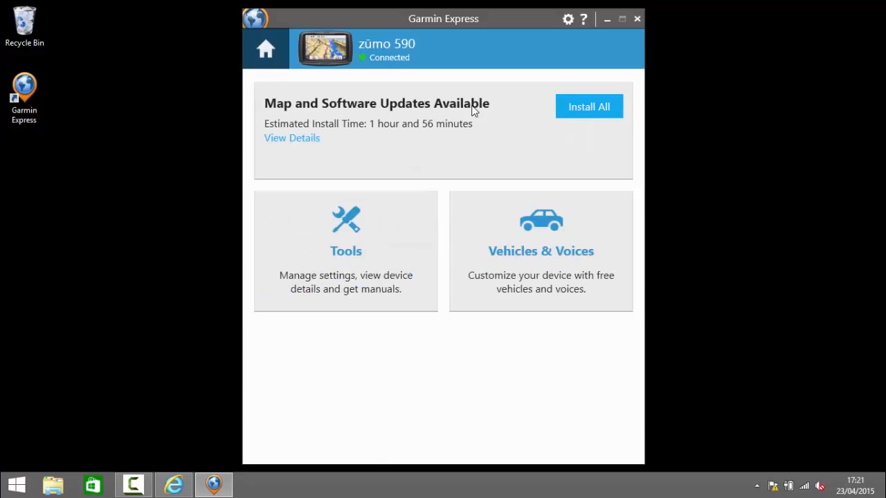
Install all available updates, accepting the licence terms and continuing past the notes.
click(589, 106)
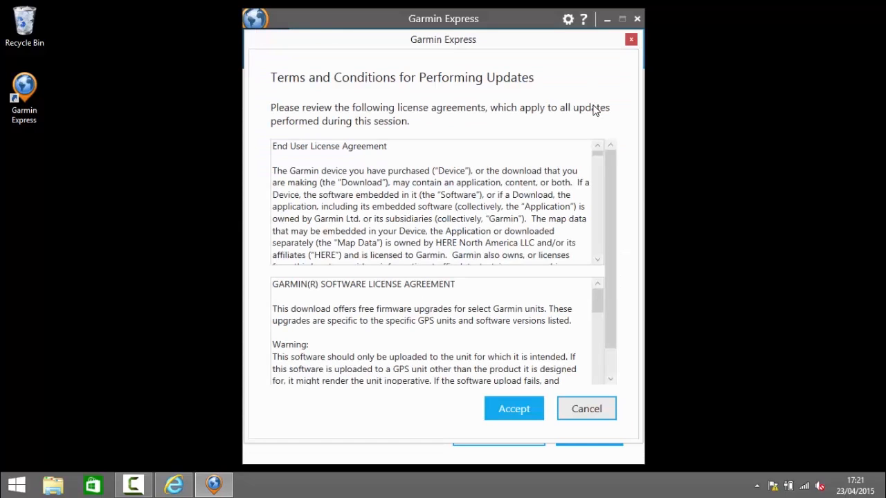
mouse_move(540, 417)
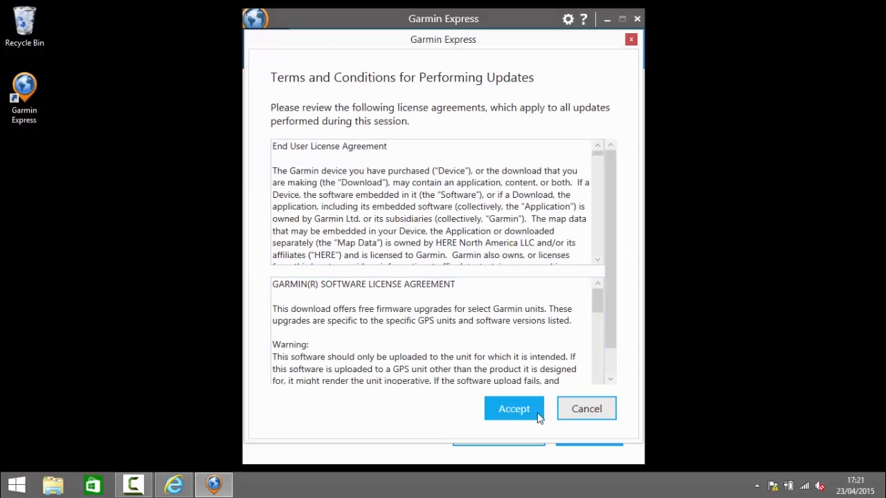
click(514, 408)
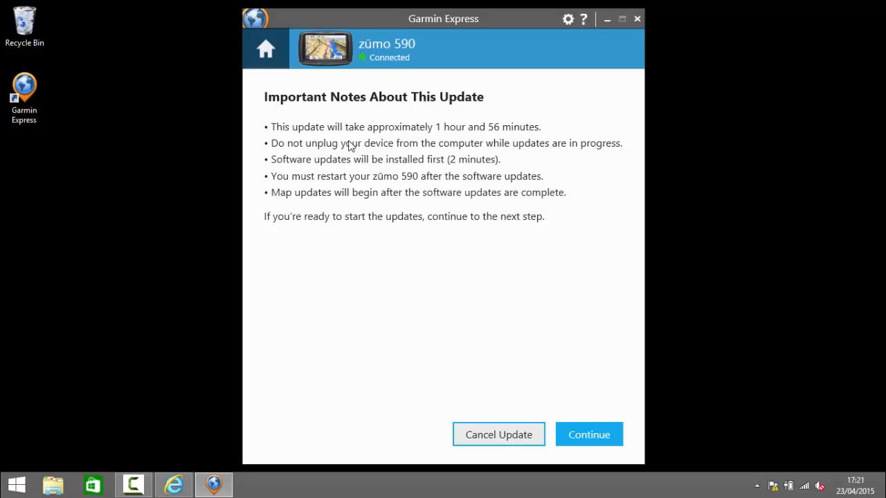
mouse_move(515, 153)
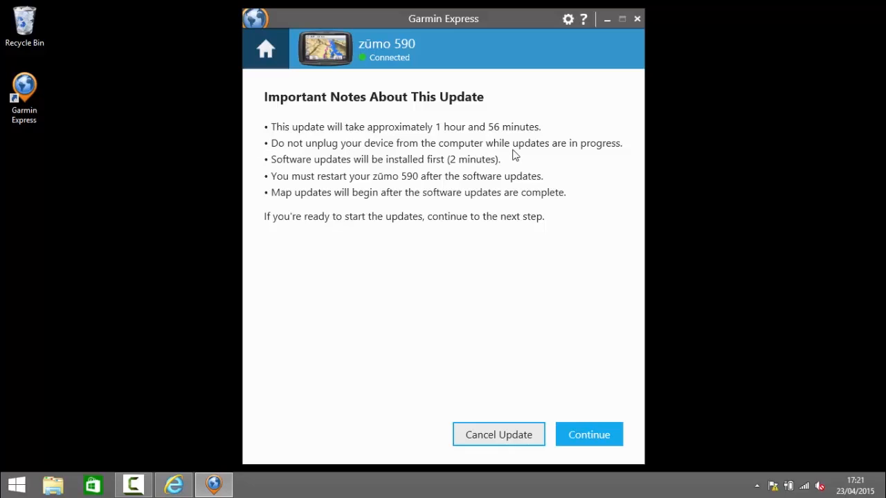
mouse_move(537, 181)
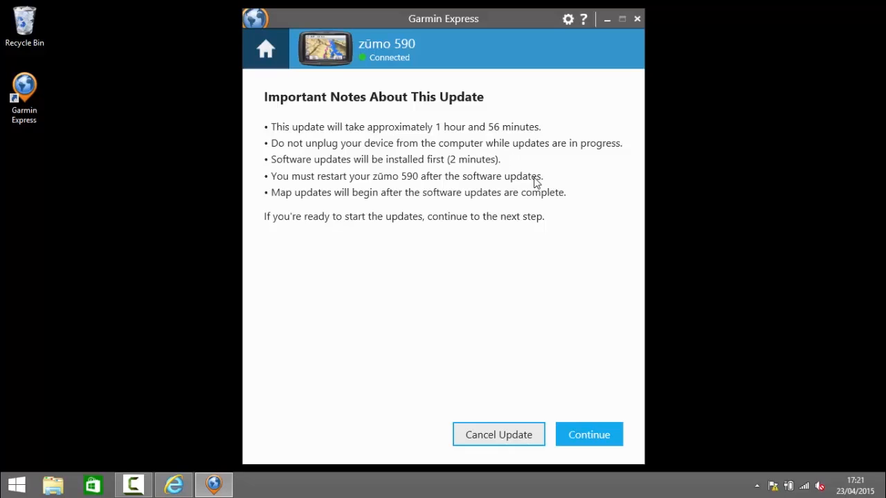
mouse_move(401, 179)
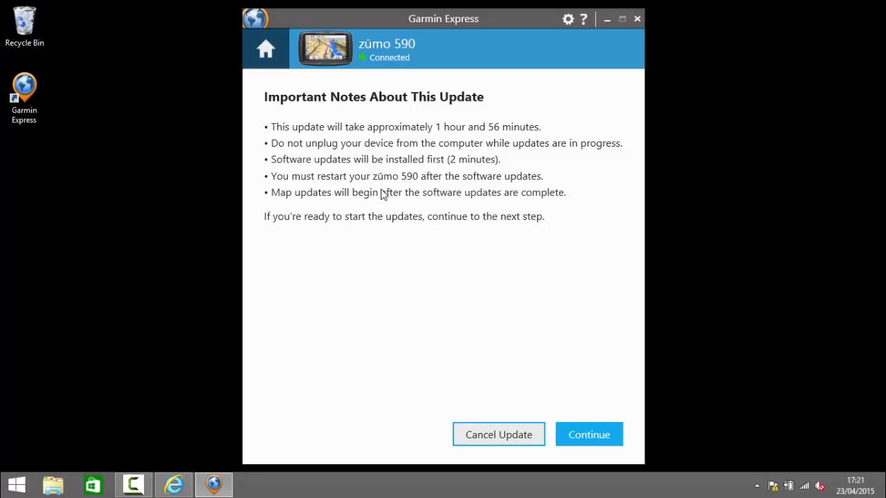
mouse_move(528, 197)
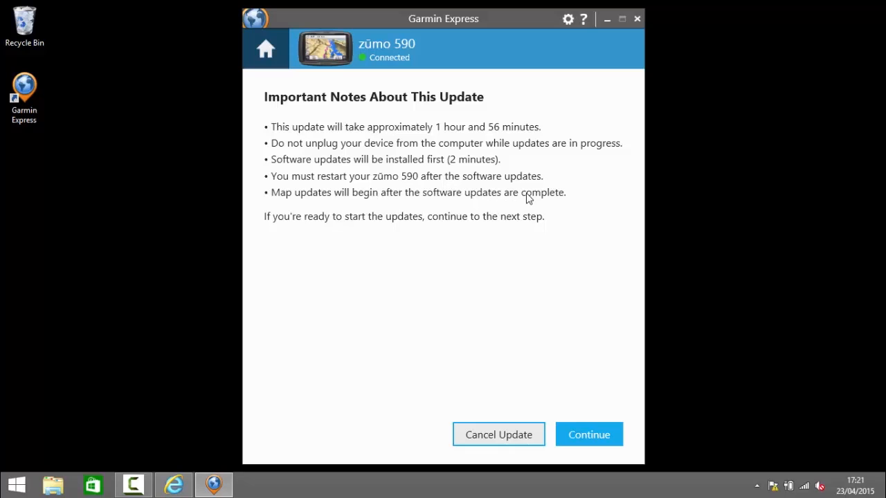
mouse_move(353, 205)
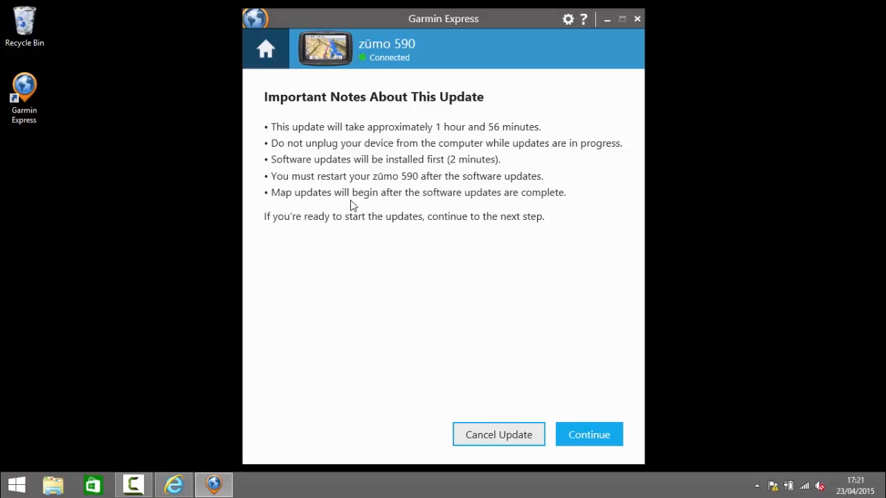
mouse_move(457, 270)
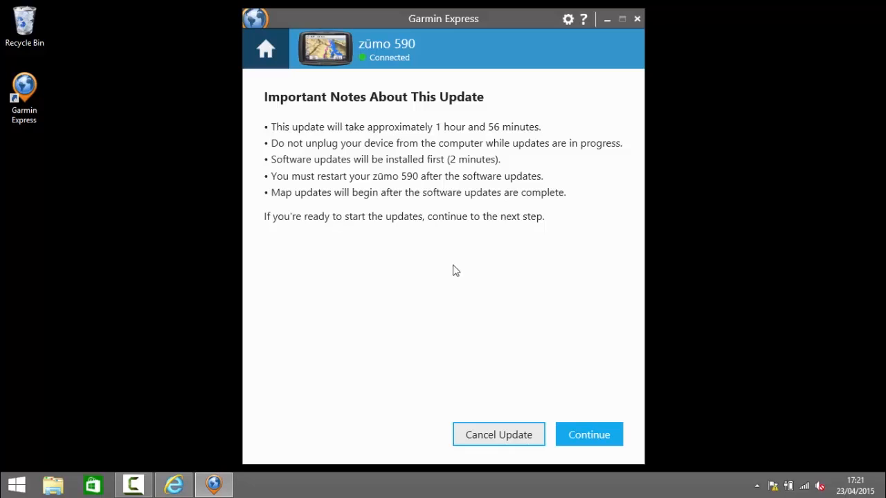
mouse_move(542, 289)
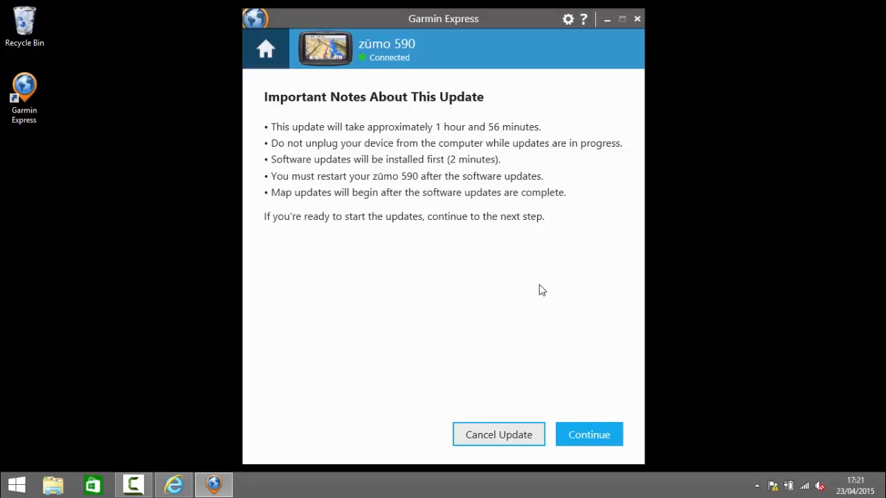
mouse_move(543, 293)
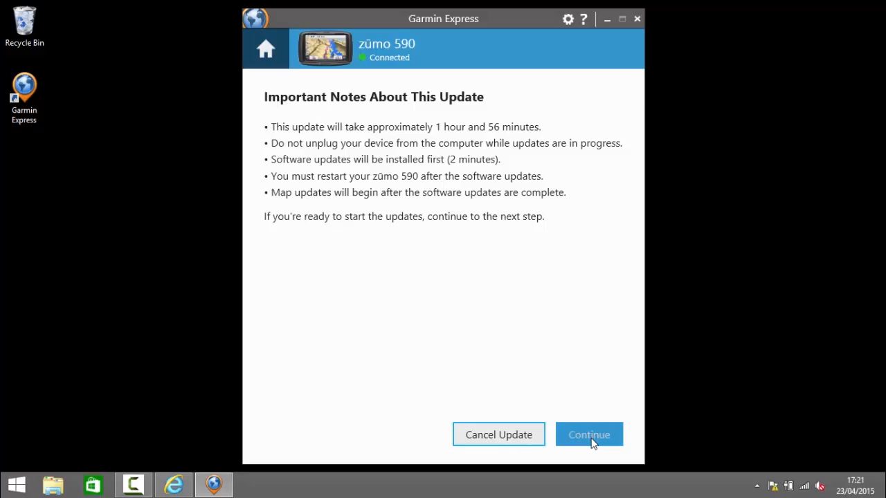
click(589, 434)
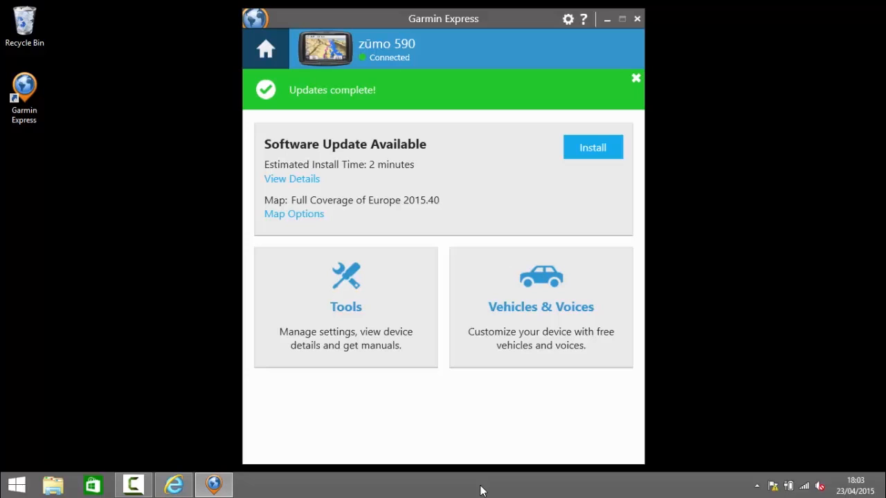
mouse_move(208, 421)
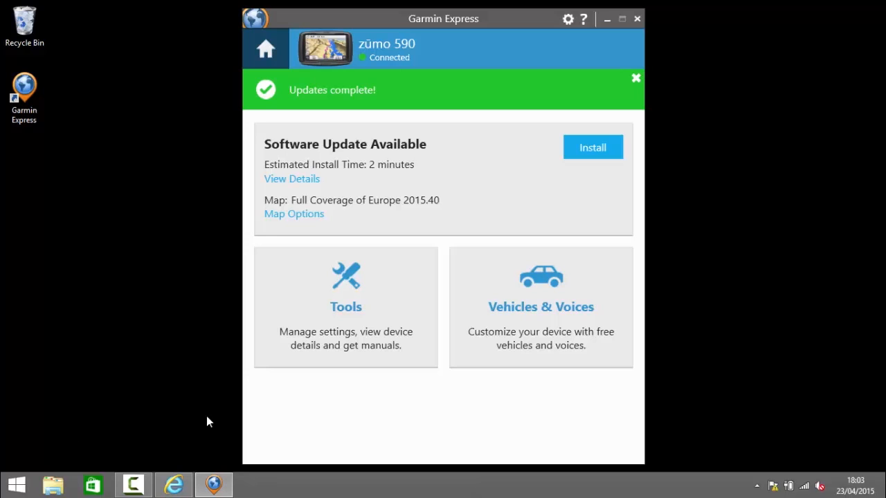
Start installing the remaining software update after the Europe 2015.40 map finishes.
click(592, 147)
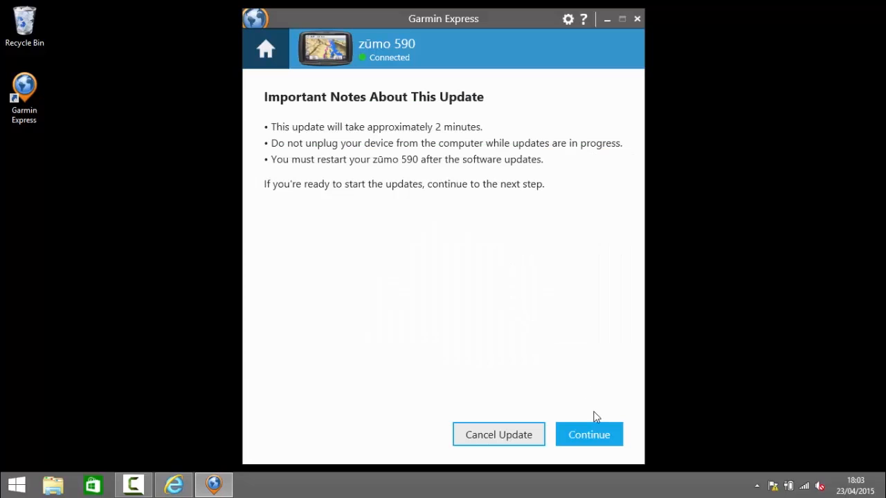
Continue the software update so the zūmo 590 reaches version 3.10.
click(590, 435)
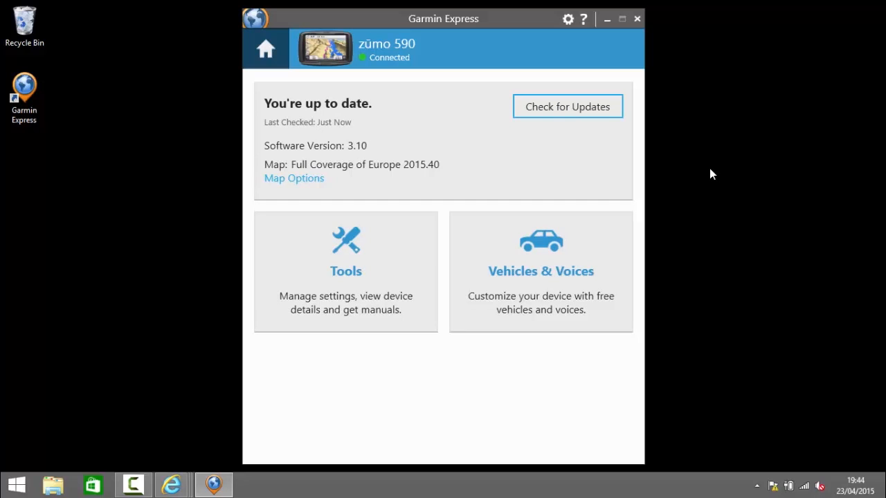
click(637, 19)
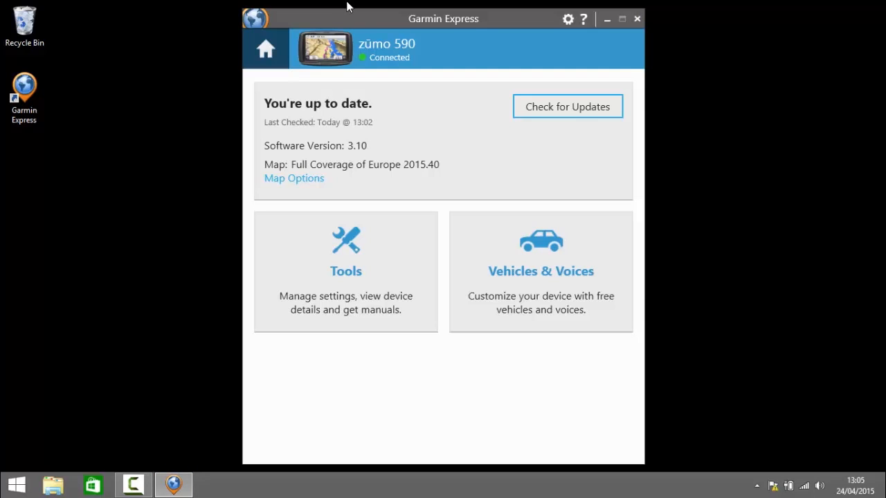
mouse_move(448, 214)
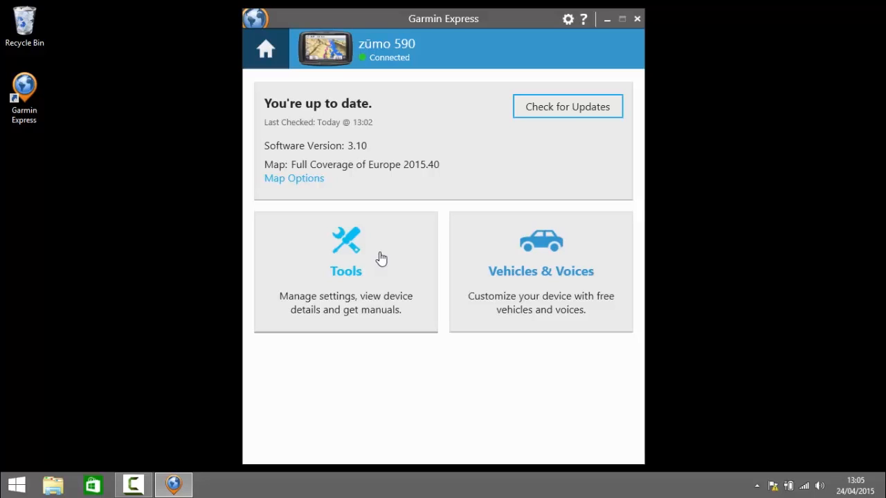
mouse_move(444, 263)
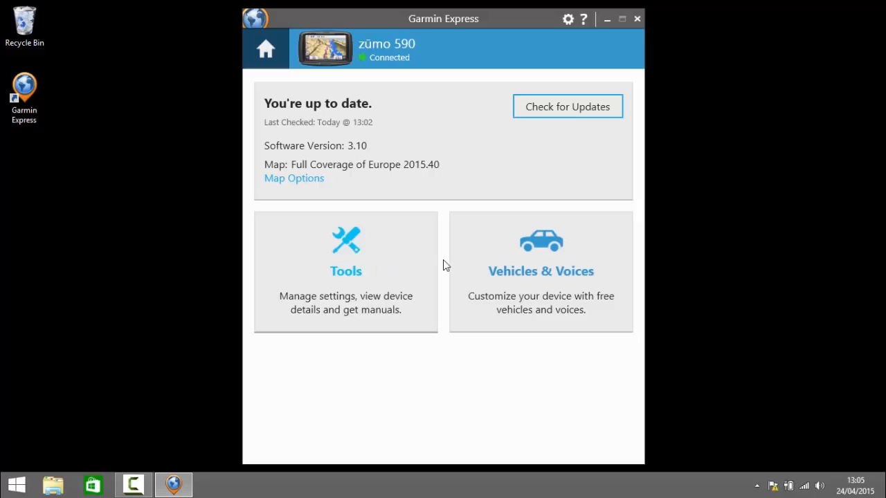
mouse_move(513, 247)
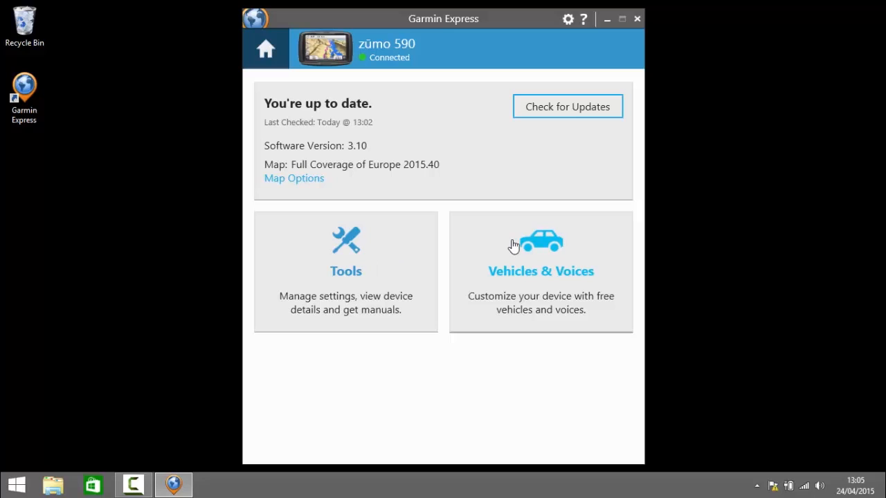
mouse_move(512, 249)
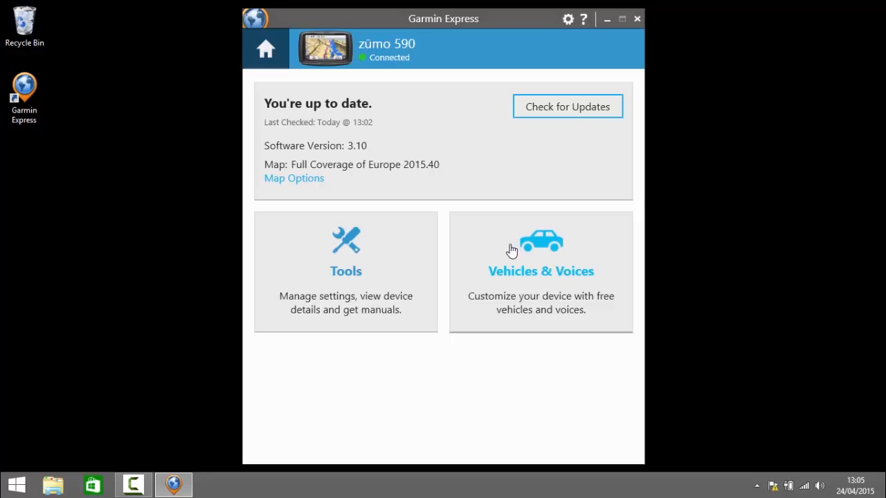
mouse_move(479, 249)
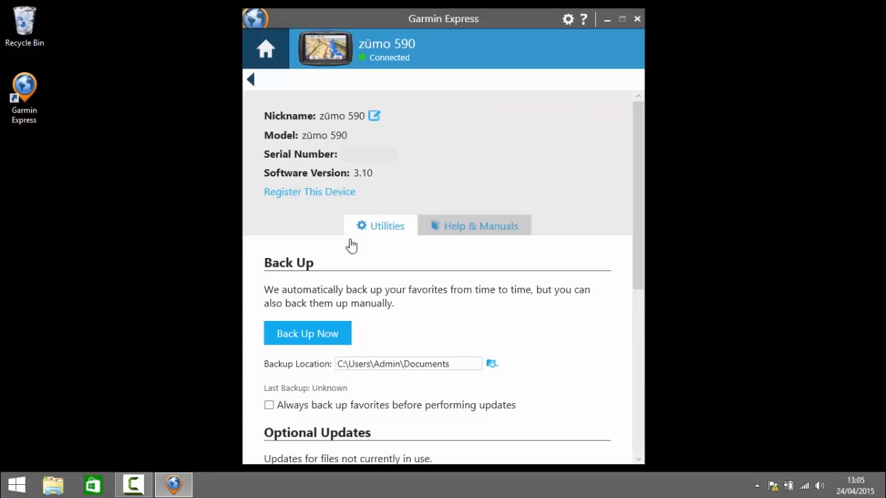
mouse_move(252, 111)
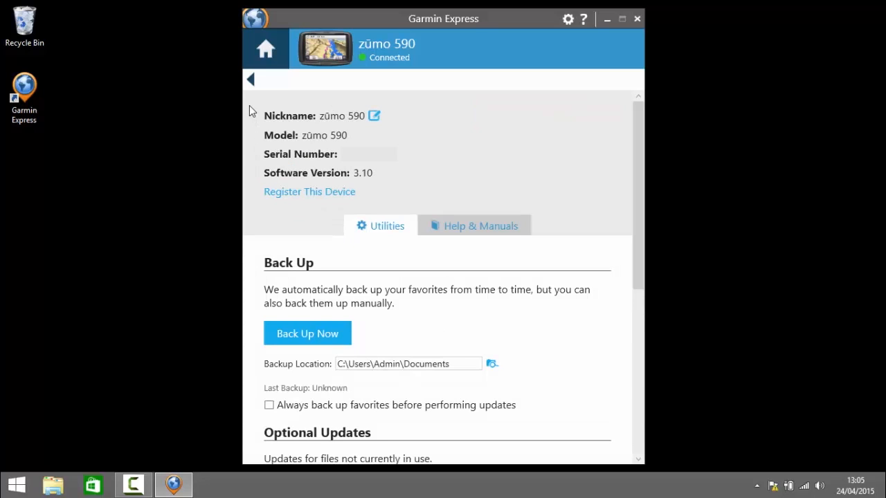
mouse_move(256, 166)
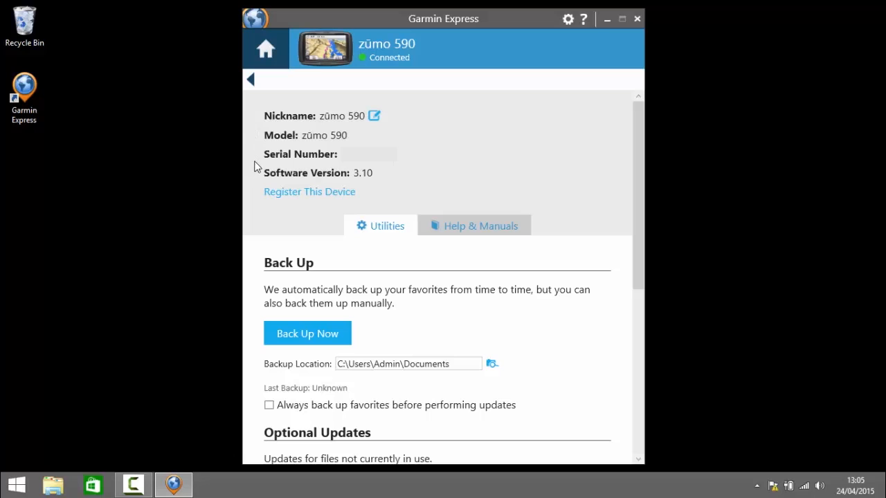
mouse_move(335, 216)
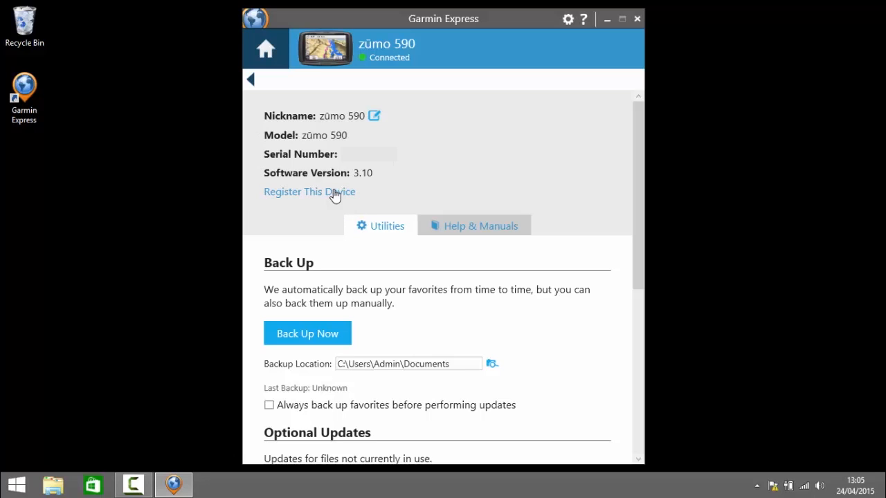
mouse_move(412, 234)
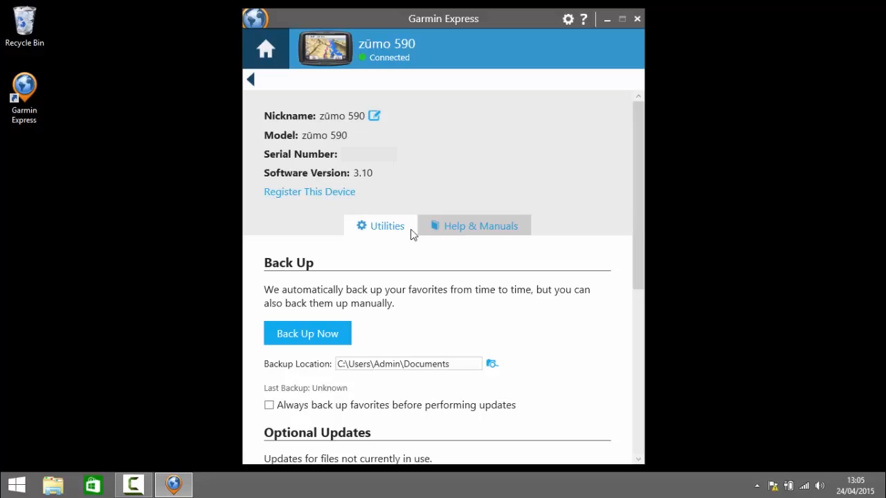
scroll(down, 3)
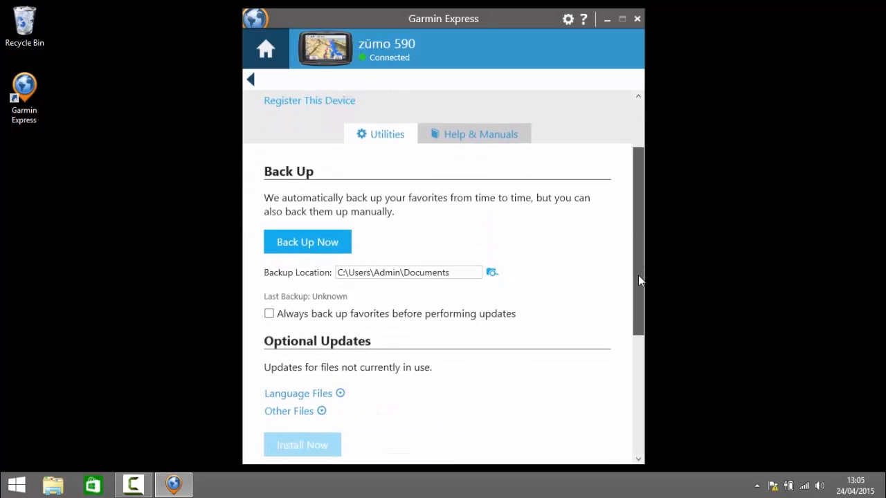
scroll(down, 3)
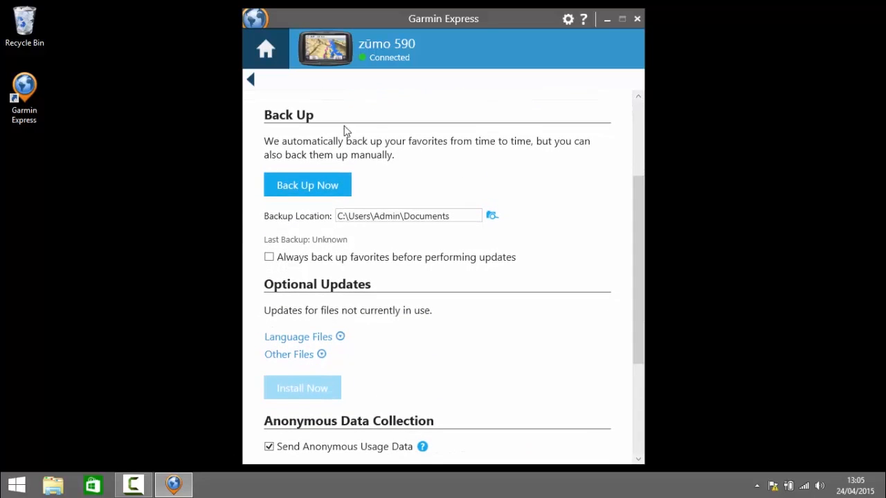
mouse_move(418, 149)
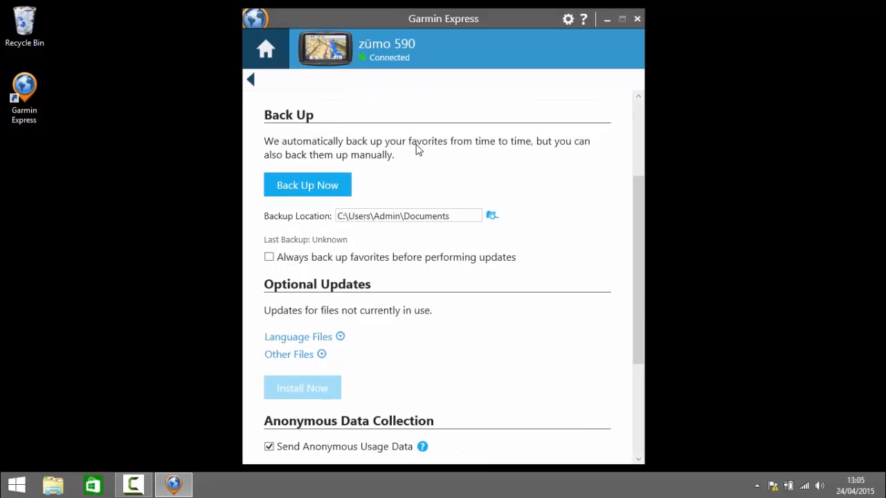
mouse_move(379, 173)
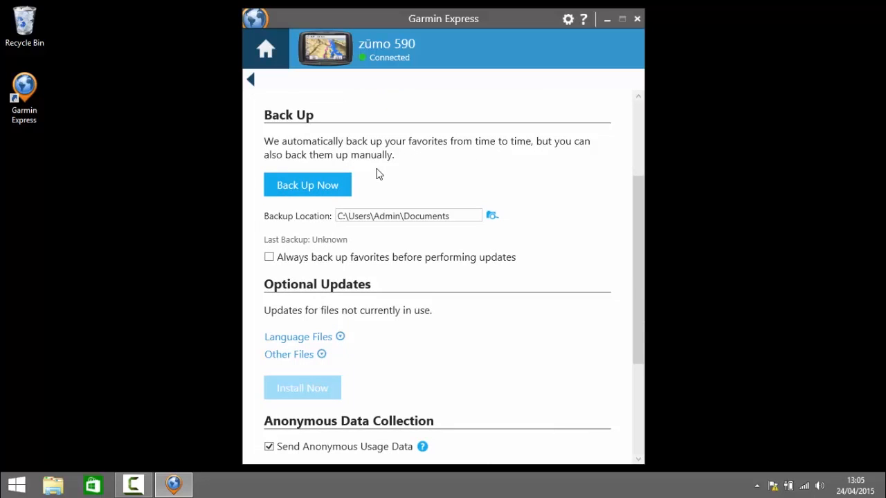
mouse_move(418, 168)
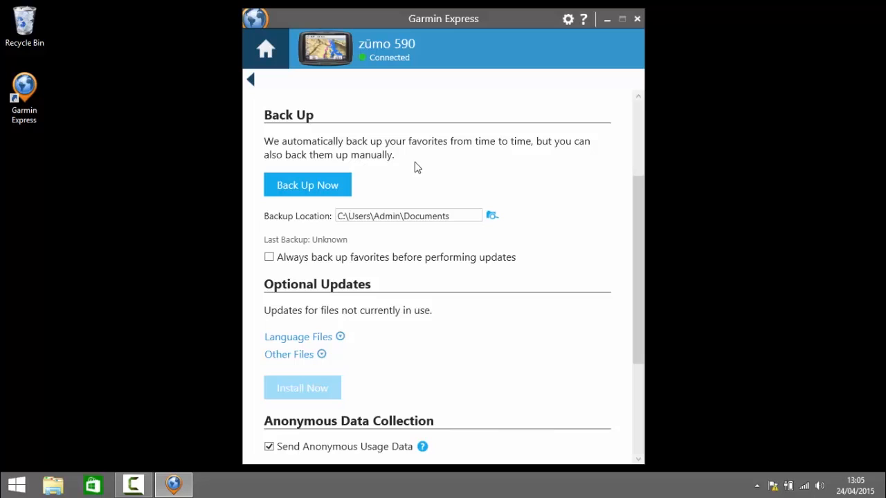
mouse_move(378, 187)
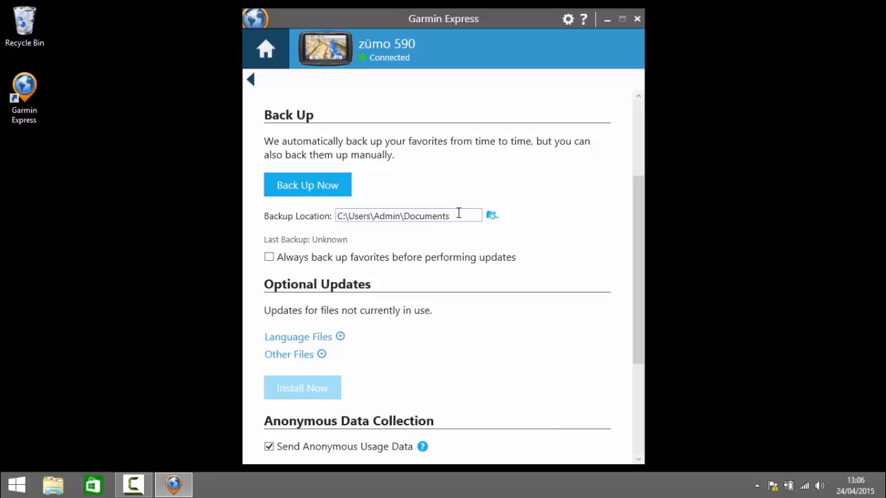
mouse_move(269, 266)
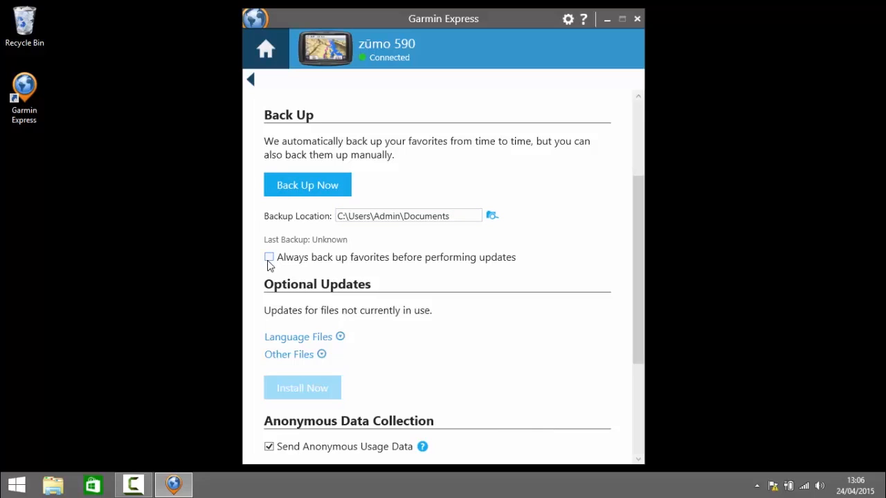
mouse_move(507, 264)
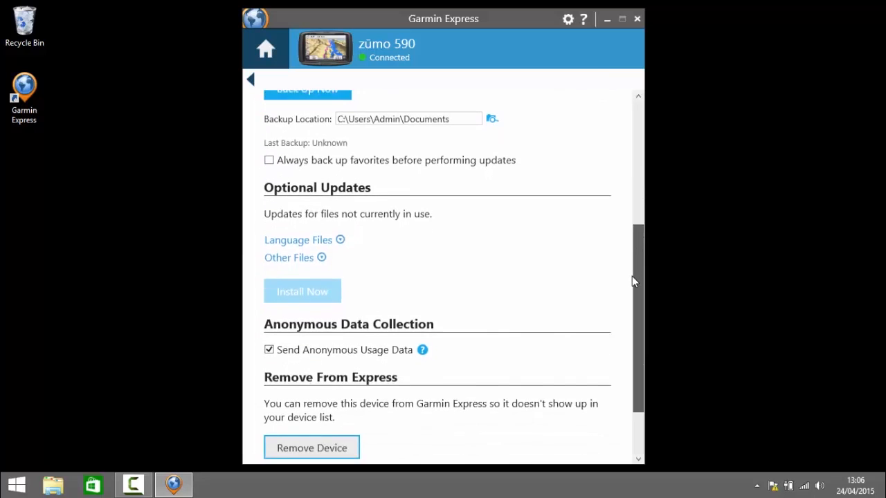
scroll(down, 3)
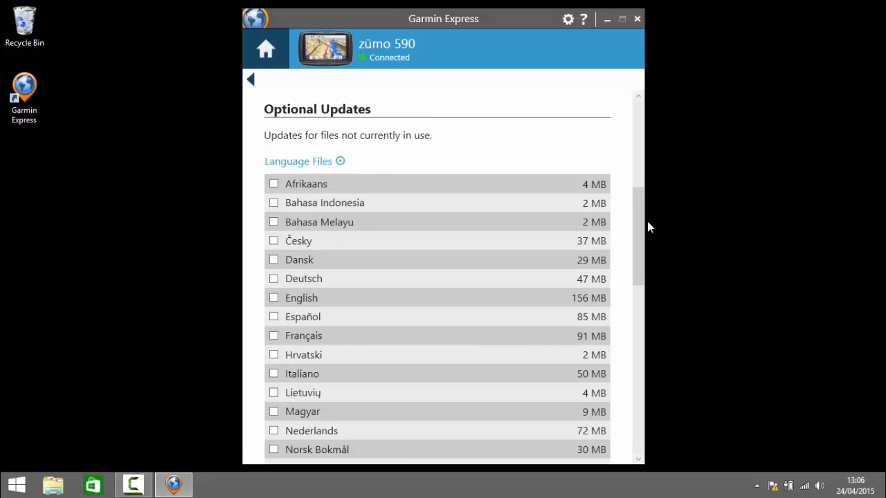
scroll(down, 3)
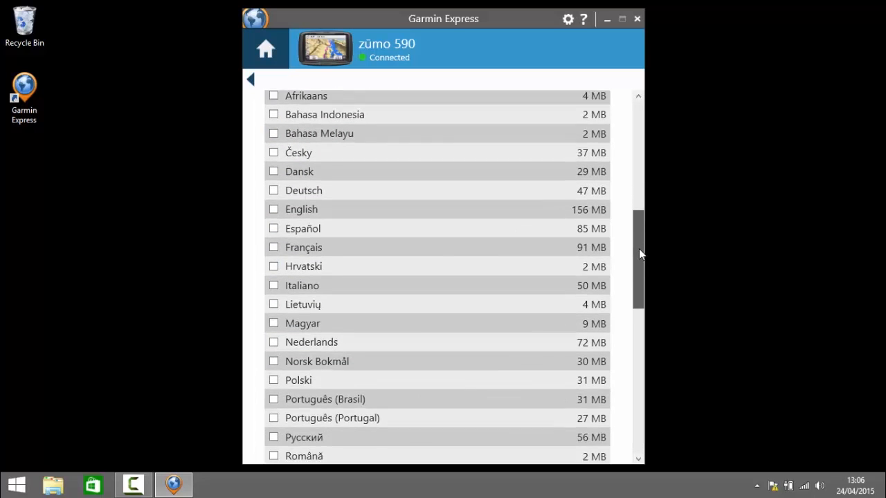
scroll(down, 3)
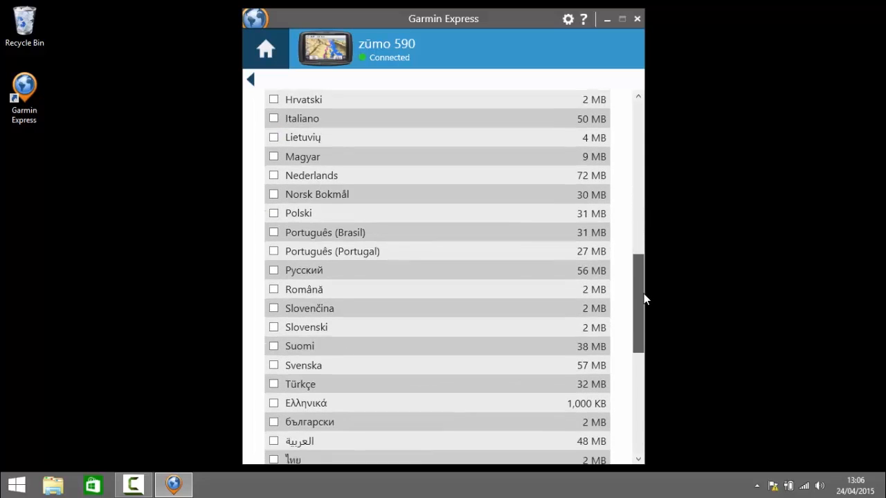
scroll(down, 3)
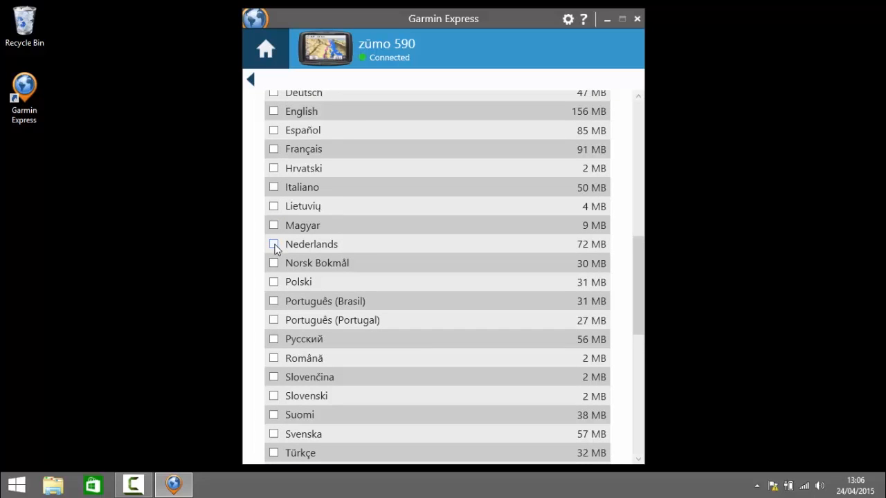
mouse_move(437, 197)
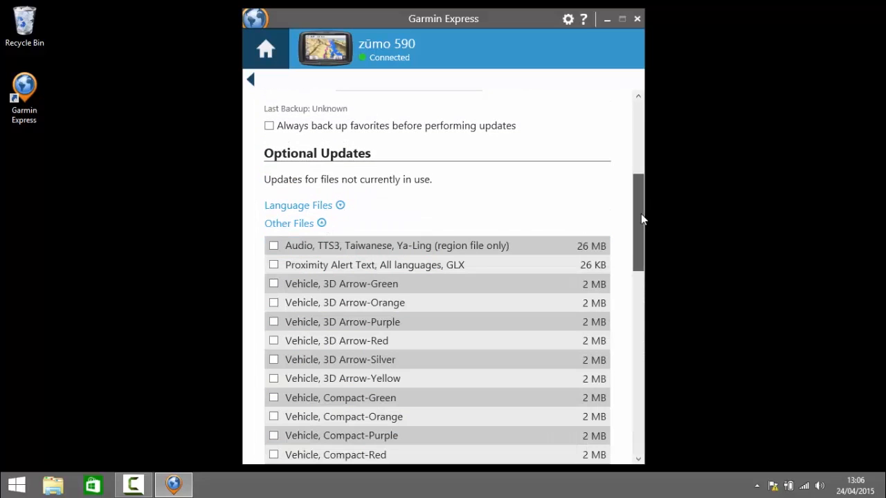
scroll(down, 3)
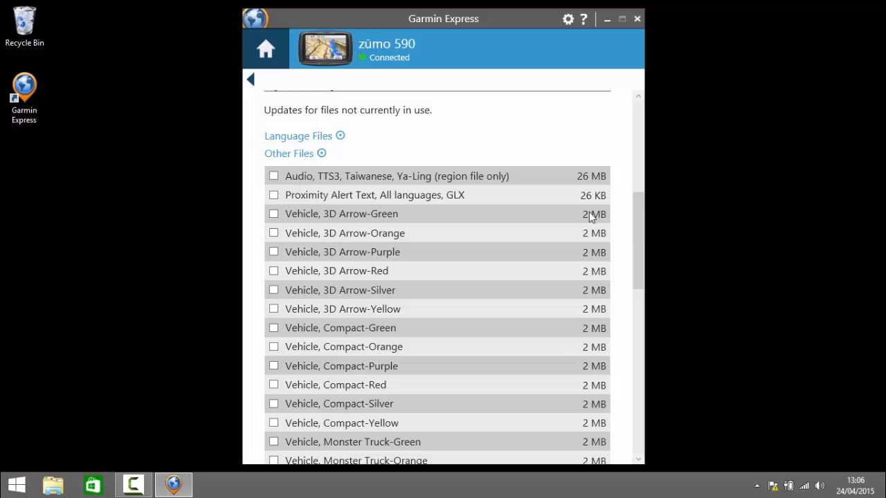
scroll(down, 3)
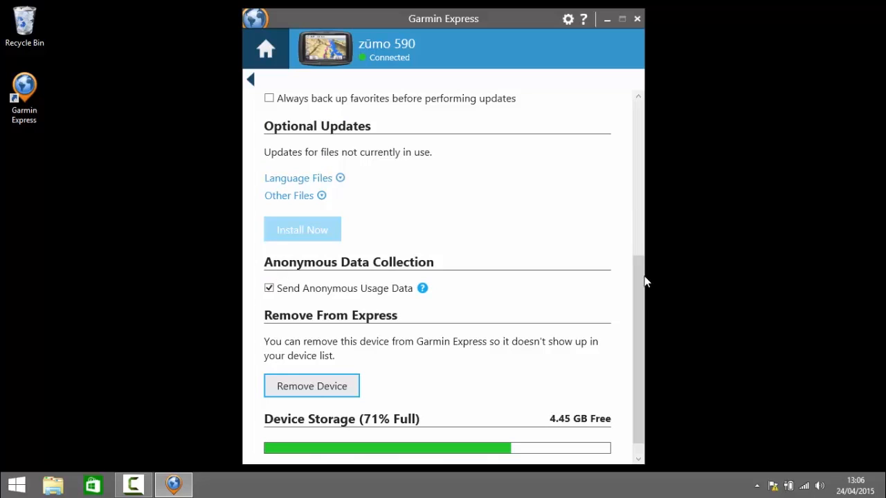
scroll(down, 3)
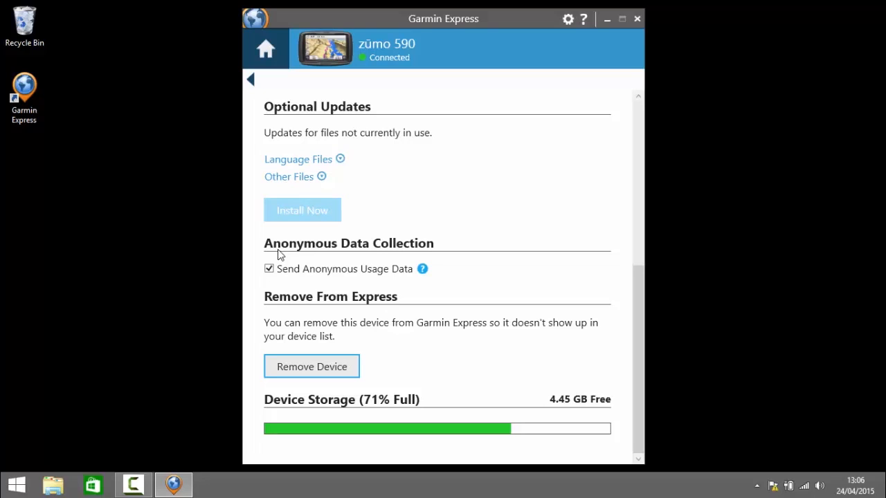
click(269, 268)
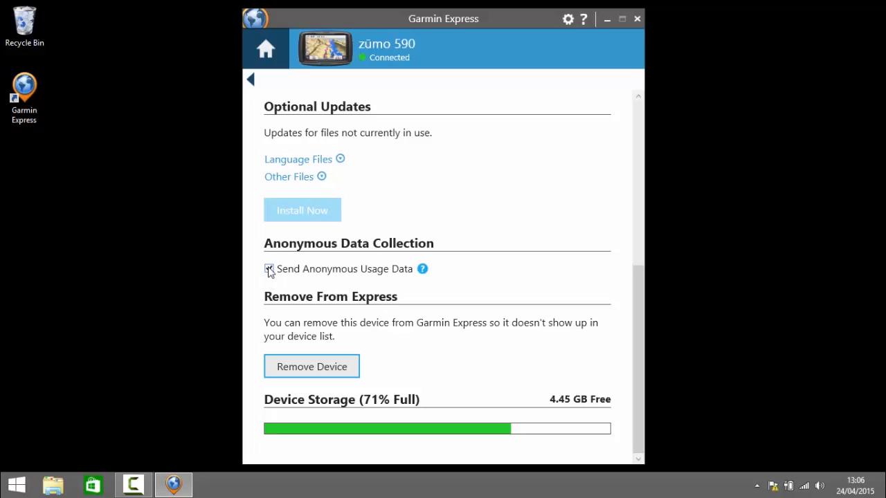
click(269, 269)
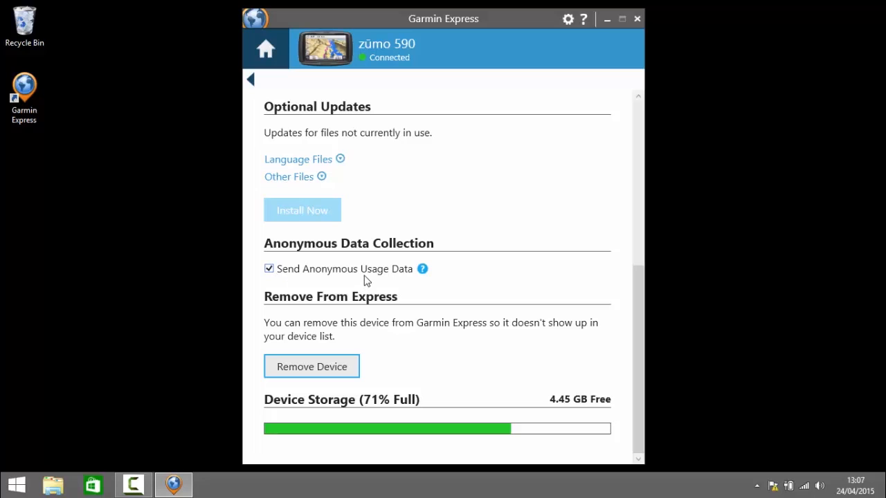
mouse_move(368, 279)
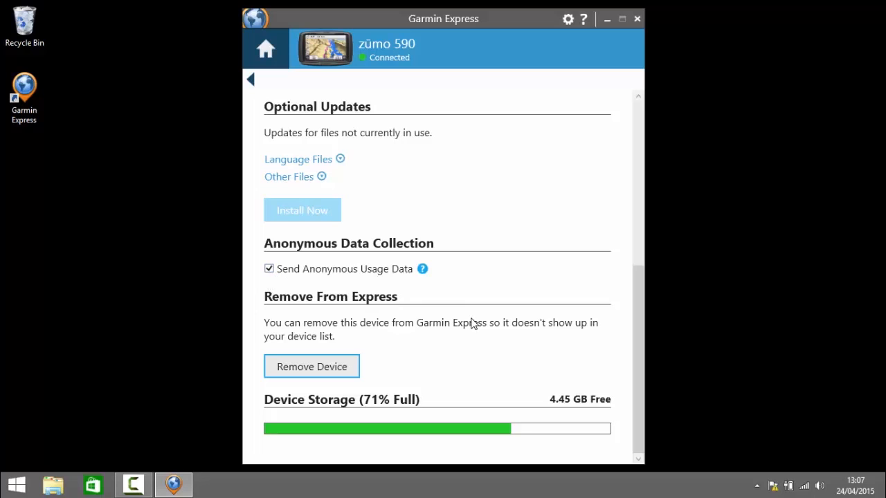
mouse_move(296, 303)
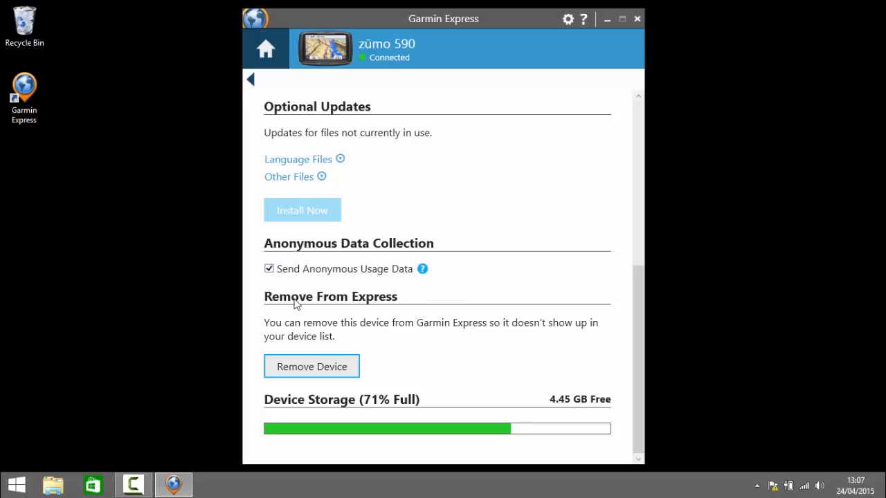
mouse_move(288, 324)
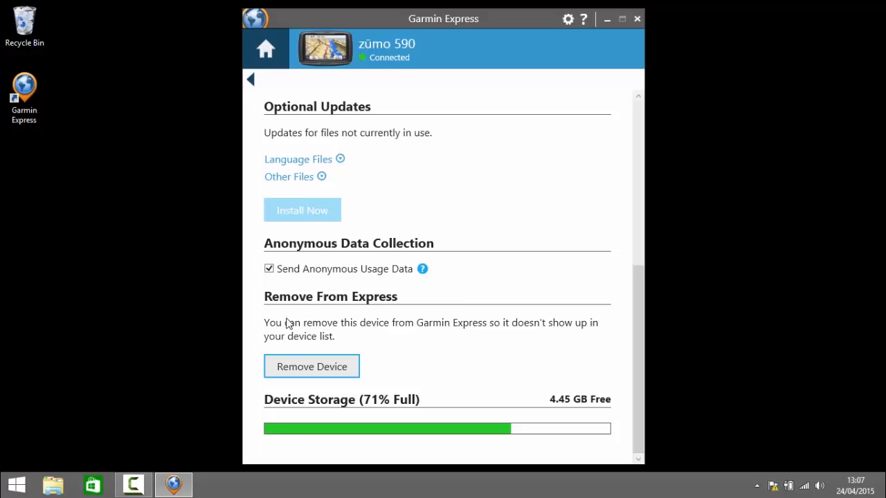
mouse_move(454, 348)
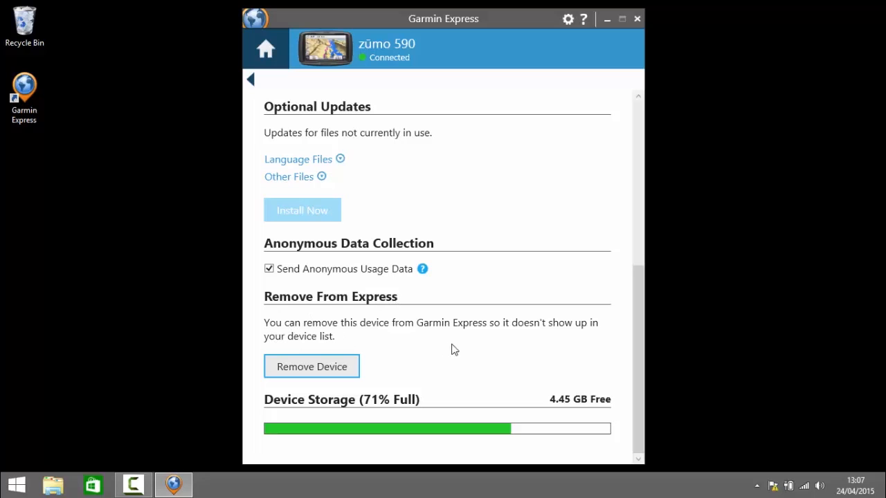
mouse_move(484, 341)
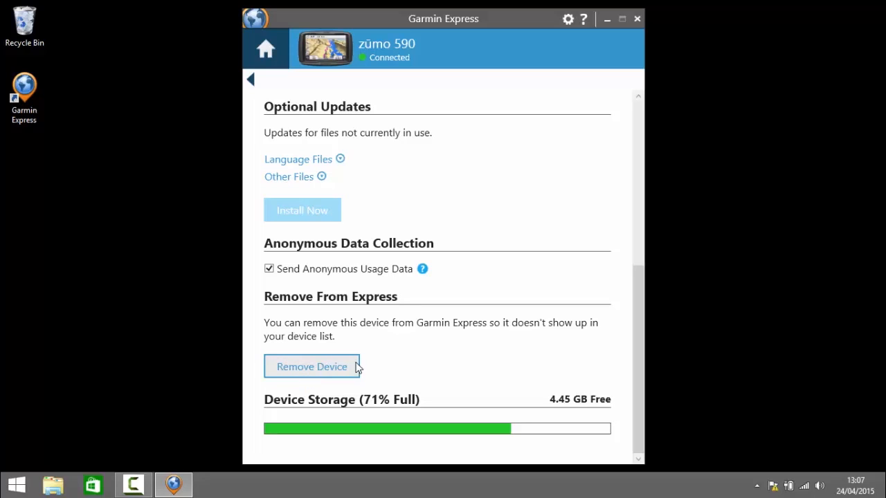
mouse_move(646, 380)
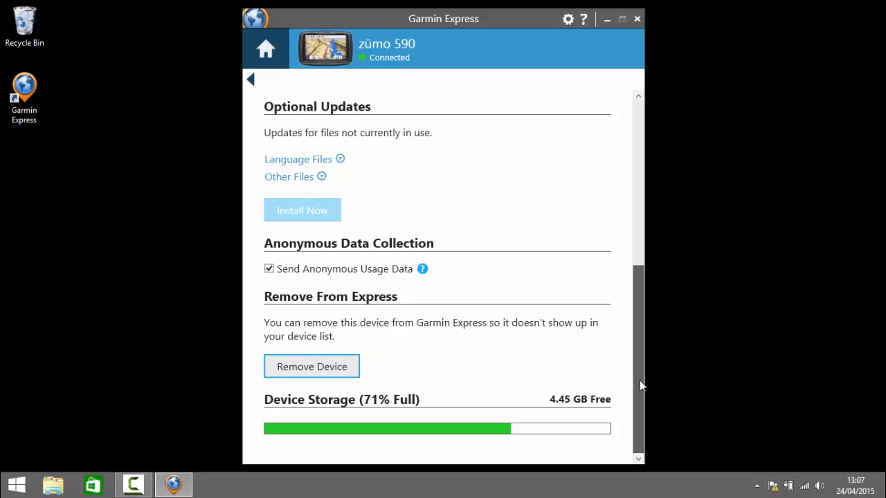
mouse_move(640, 379)
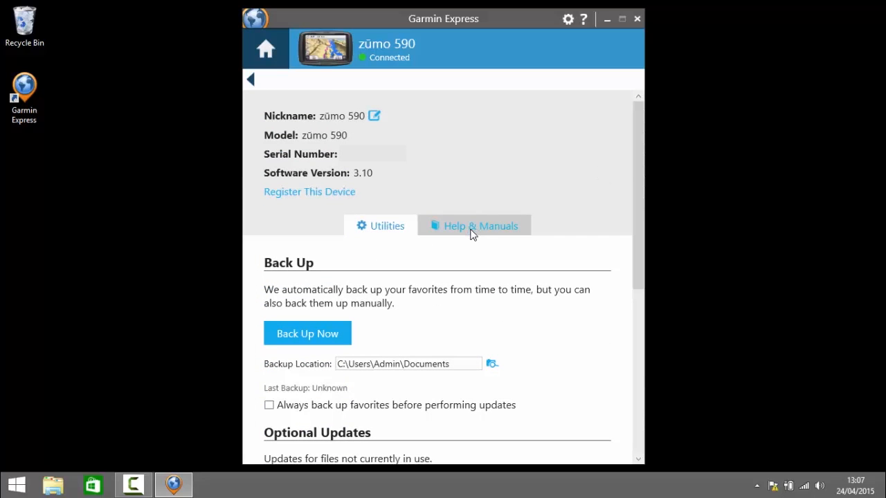
Show the zūmo 590 Help & Manuals with its installation instructions.
click(480, 225)
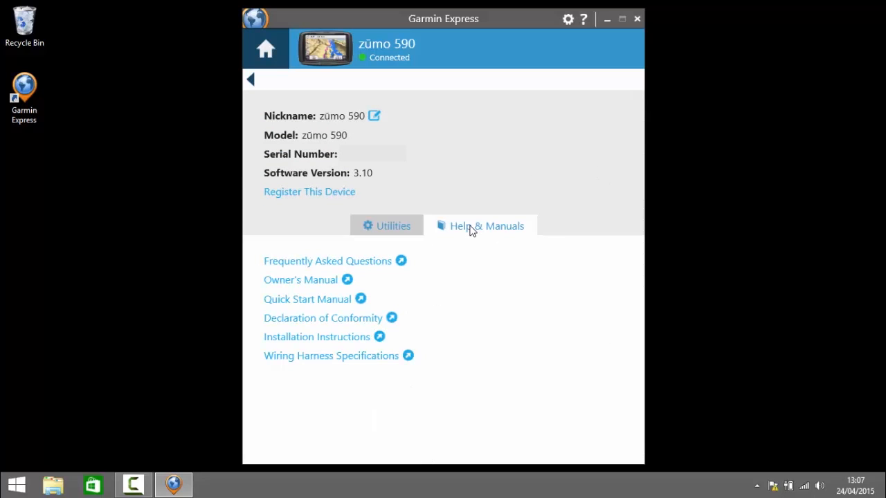
mouse_move(293, 274)
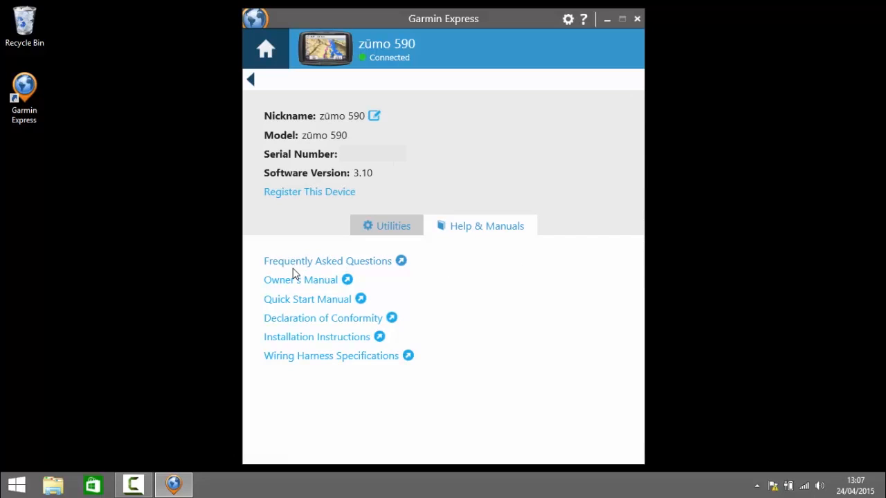
mouse_move(296, 286)
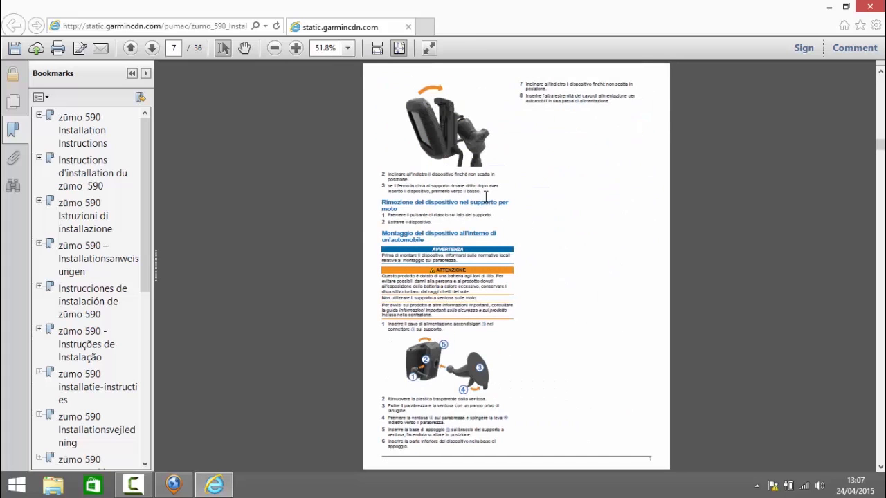
mouse_move(721, 6)
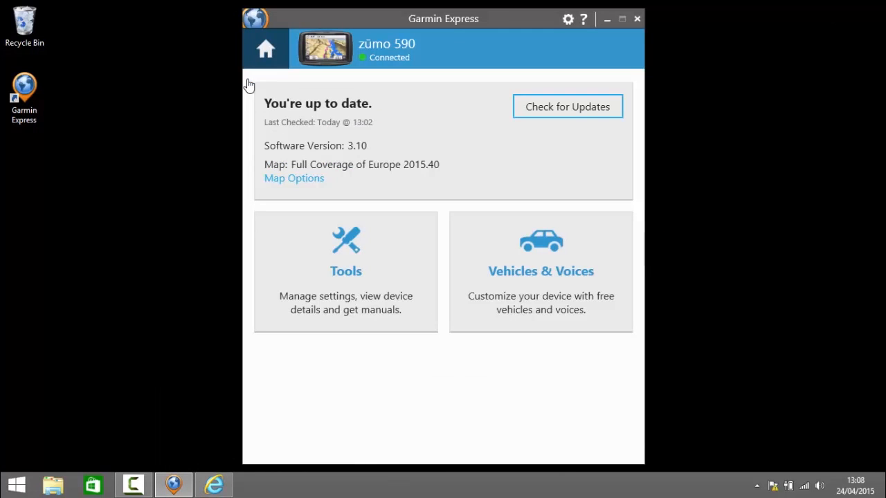
mouse_move(542, 258)
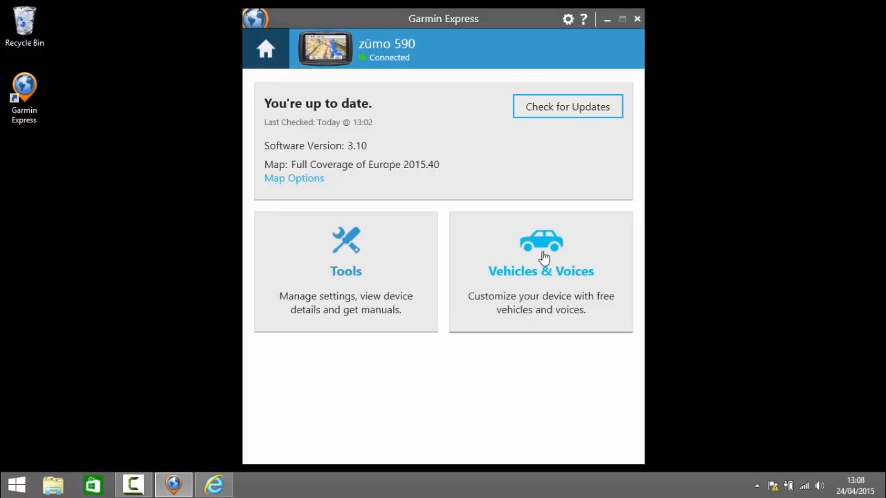
Show the Vehicles & Voices catalogue of free vehicles and voices for the zūmo 590.
click(540, 252)
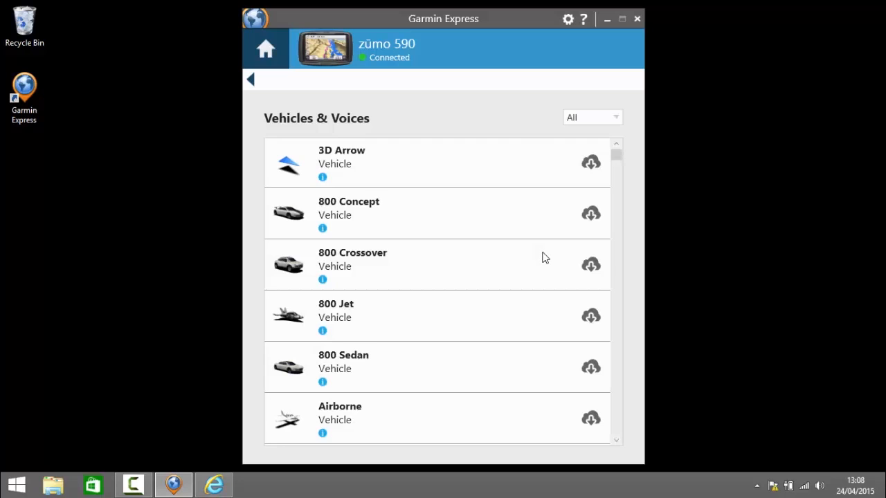
mouse_move(501, 130)
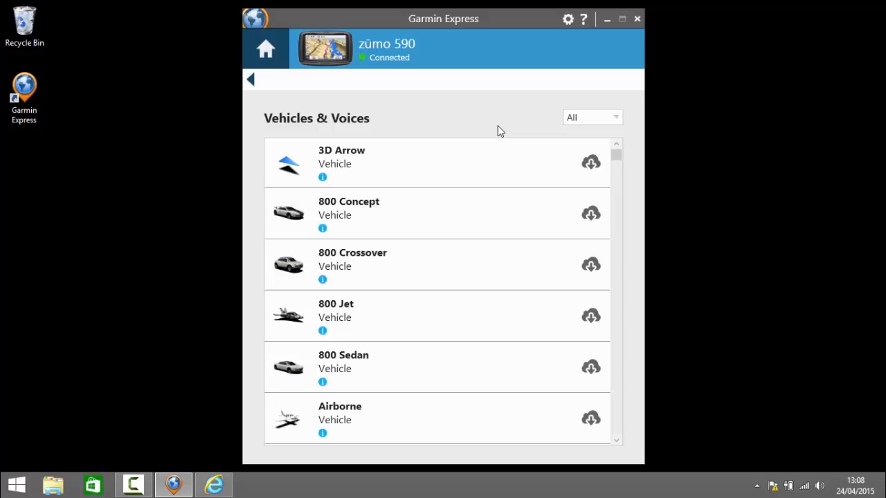
mouse_move(410, 274)
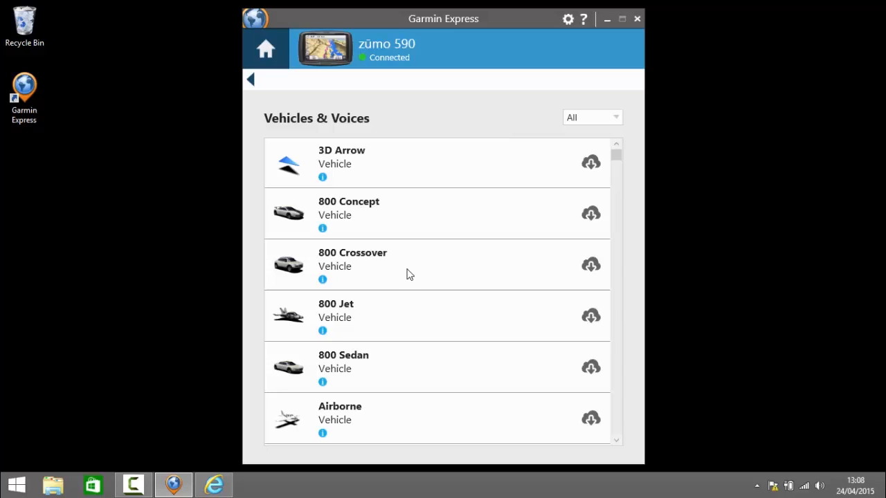
mouse_move(360, 306)
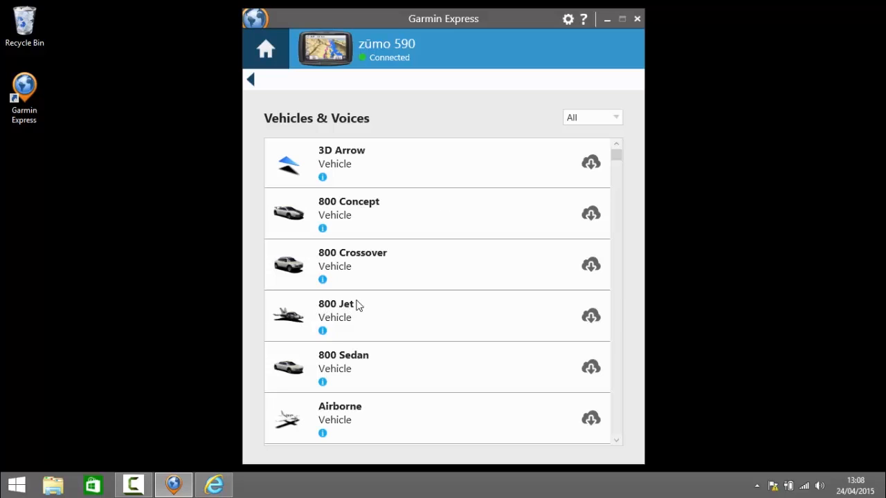
mouse_move(591, 316)
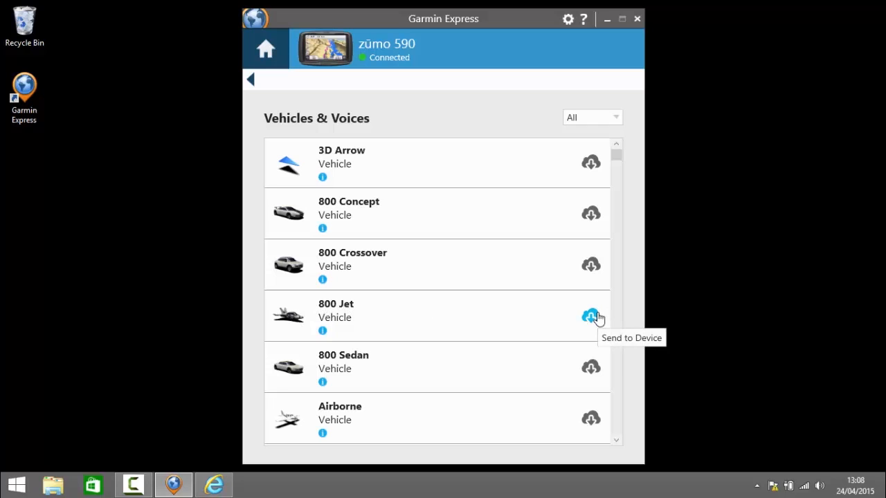
mouse_move(515, 116)
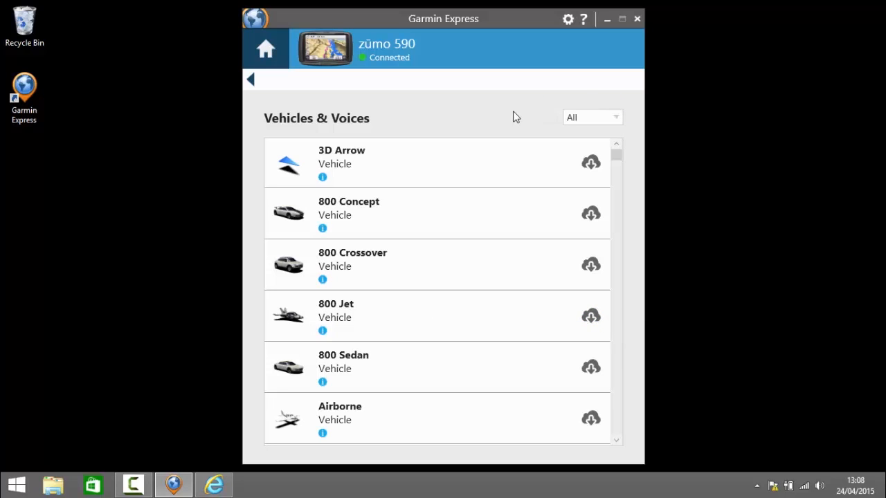
Filter the Vehicles & Voices catalogue by category to Voices only.
click(618, 116)
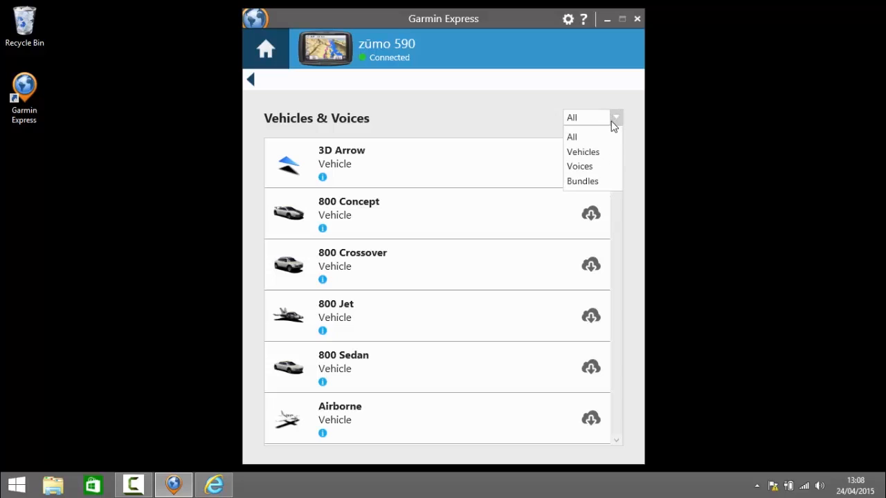
mouse_move(609, 152)
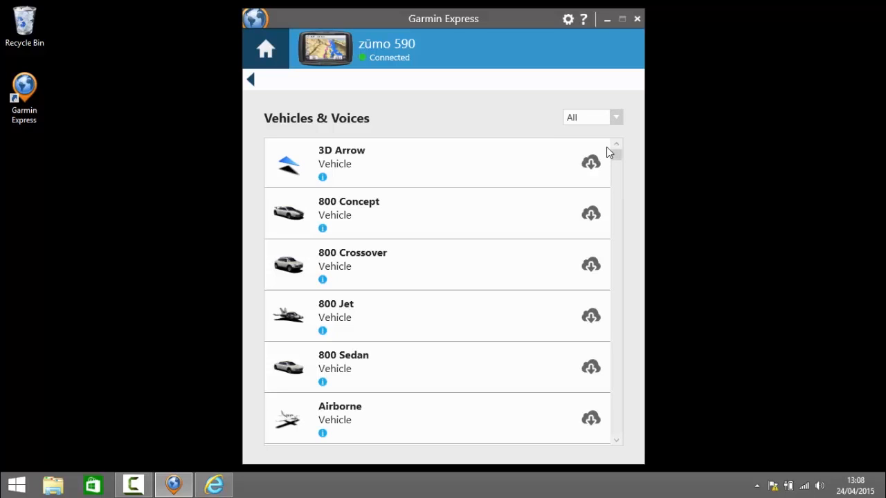
click(592, 117)
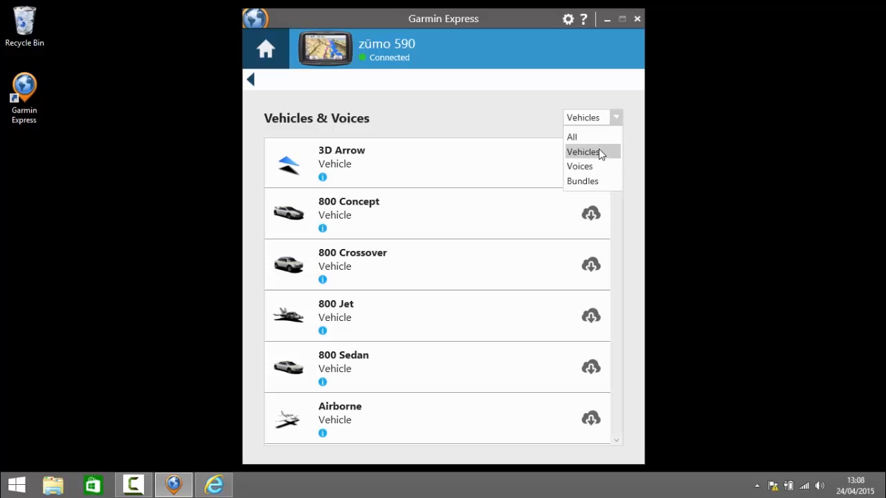
click(579, 166)
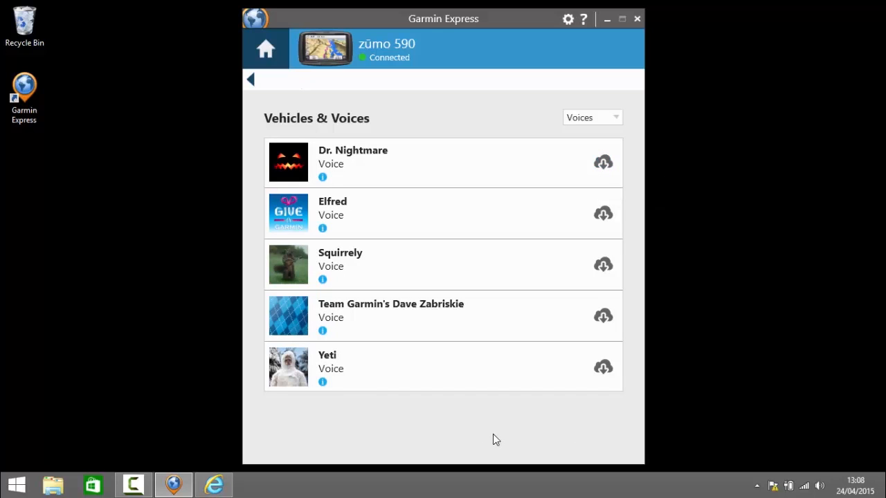
mouse_move(409, 268)
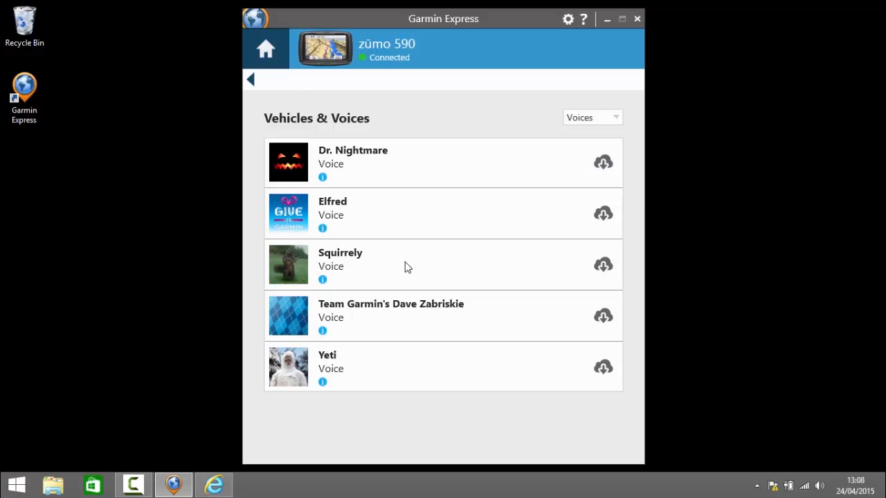
mouse_move(418, 380)
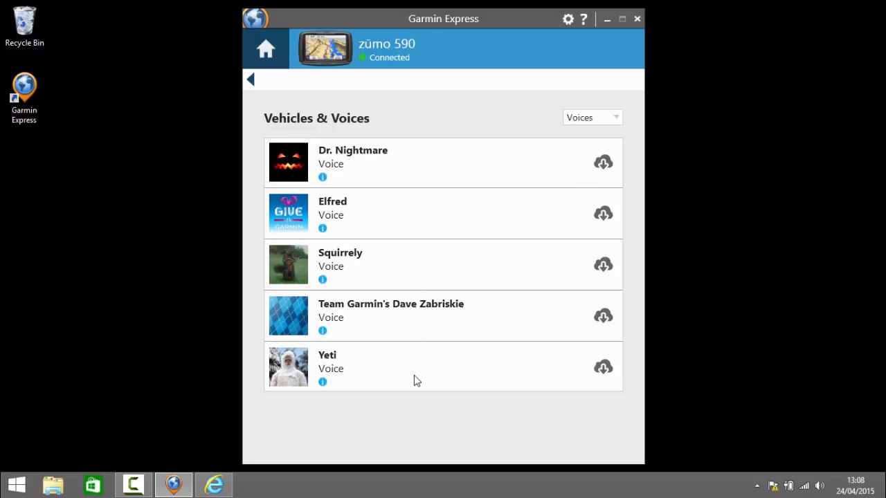
mouse_move(448, 357)
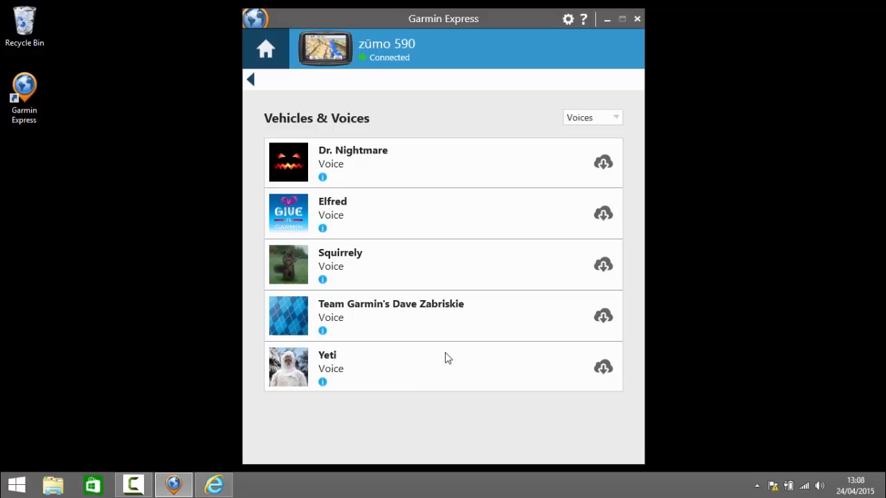
mouse_move(510, 242)
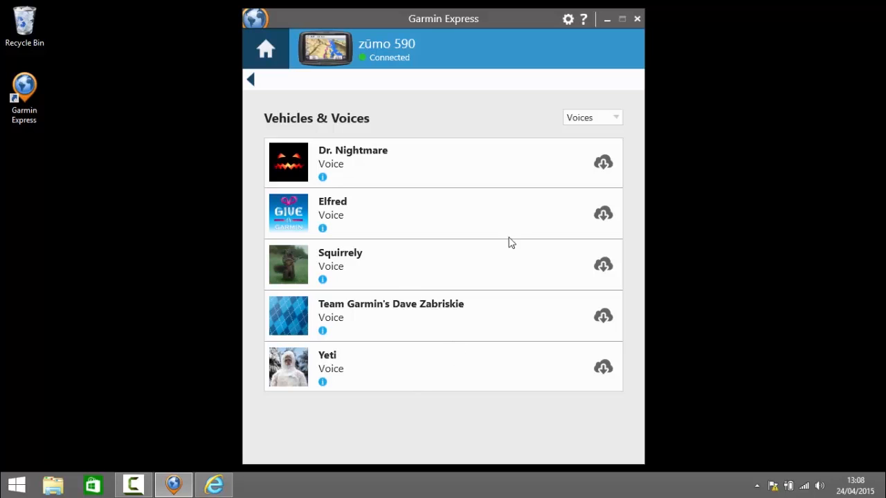
click(614, 116)
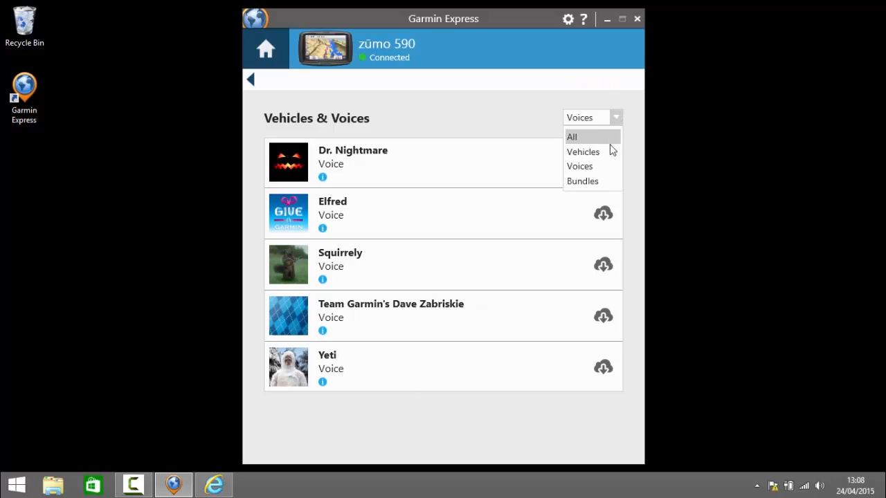
Filter the catalogue to Bundles only.
click(581, 180)
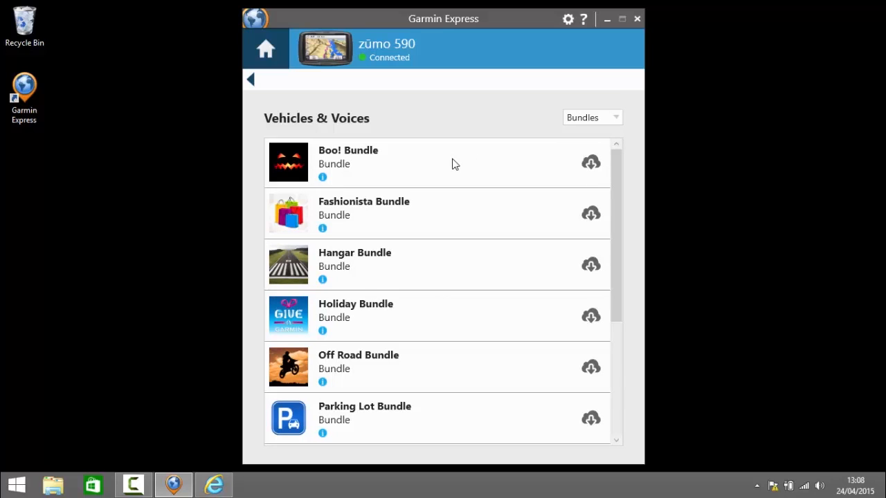
mouse_move(441, 169)
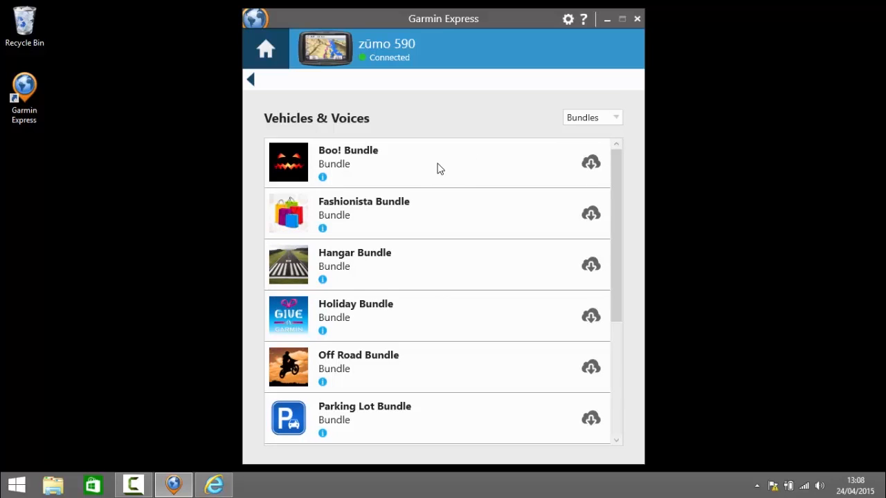
mouse_move(374, 177)
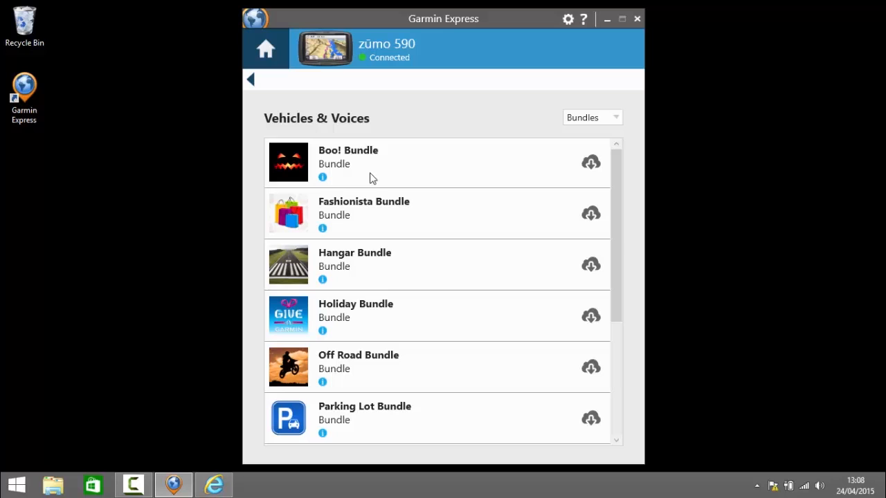
mouse_move(407, 205)
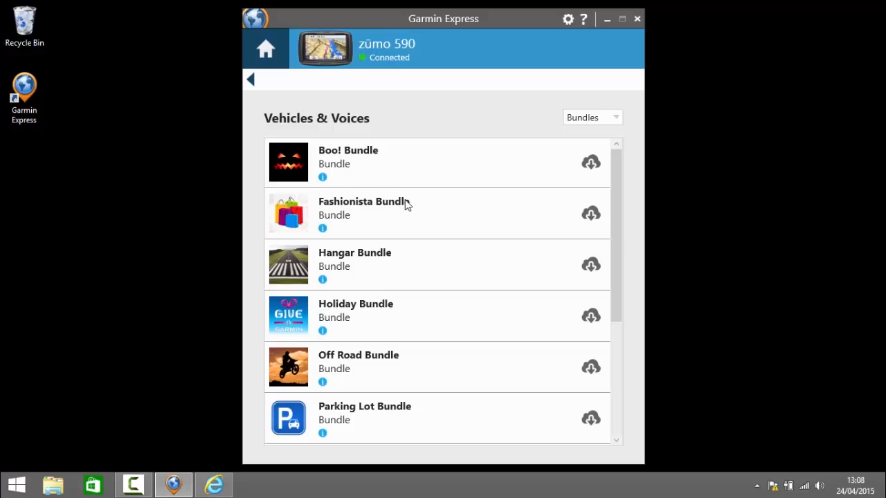
mouse_move(454, 236)
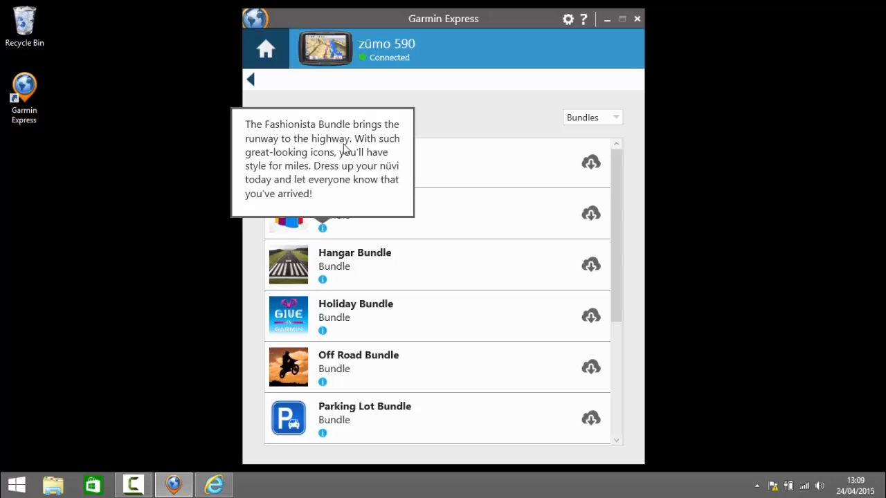
mouse_move(294, 180)
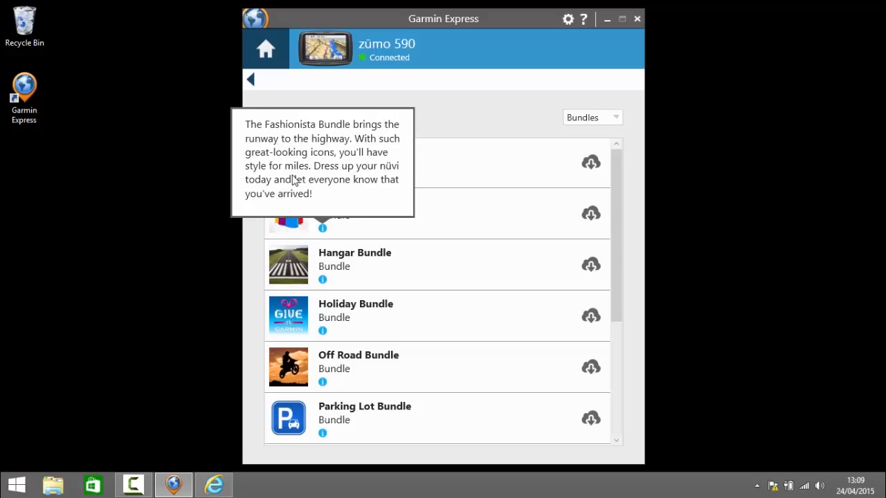
mouse_move(339, 200)
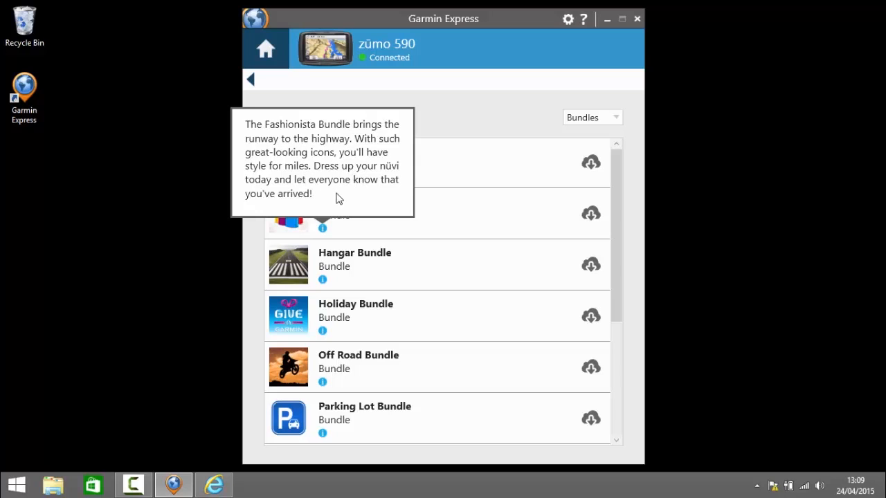